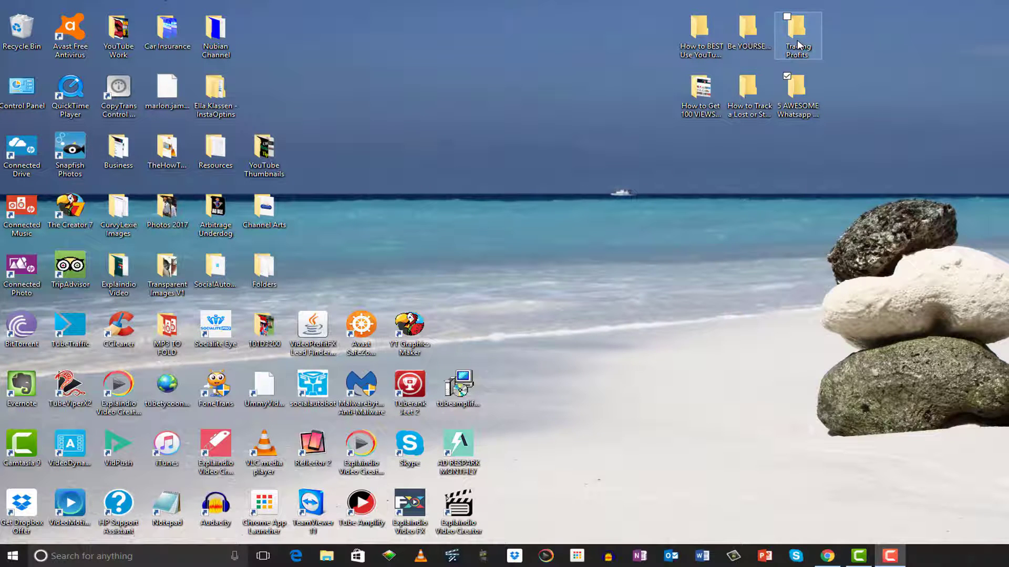
# Step: Attempt to delete the Trading Profits folder, then search the Start Menu for cmd
pyautogui.rightClick(797, 36)
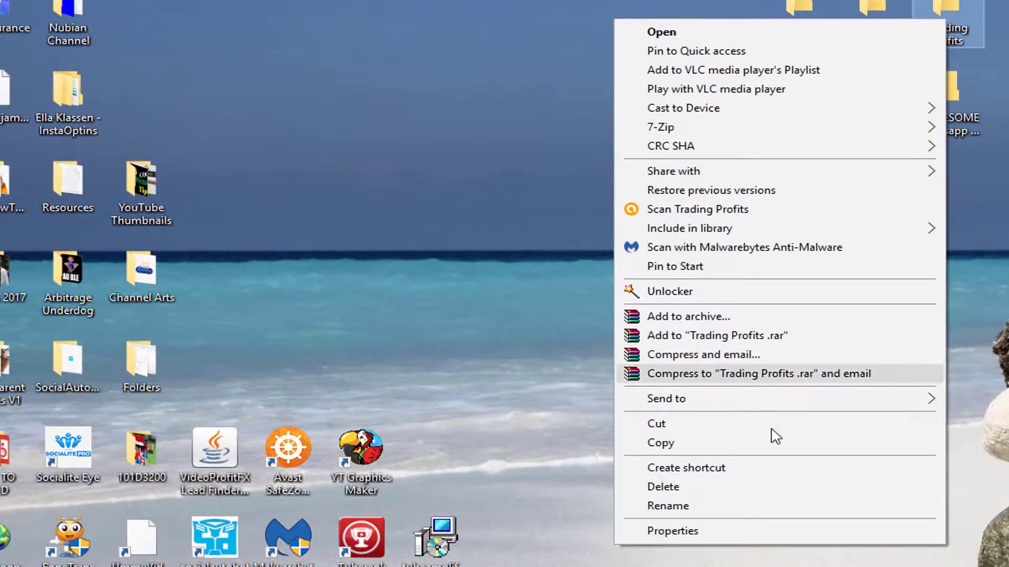
pyautogui.moveTo(753, 487)
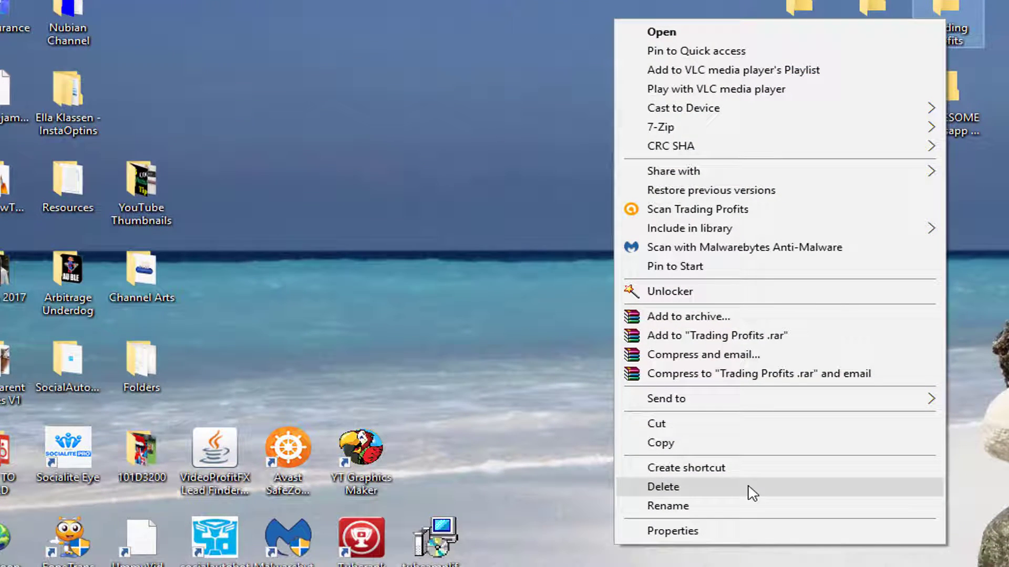
pyautogui.click(662, 487)
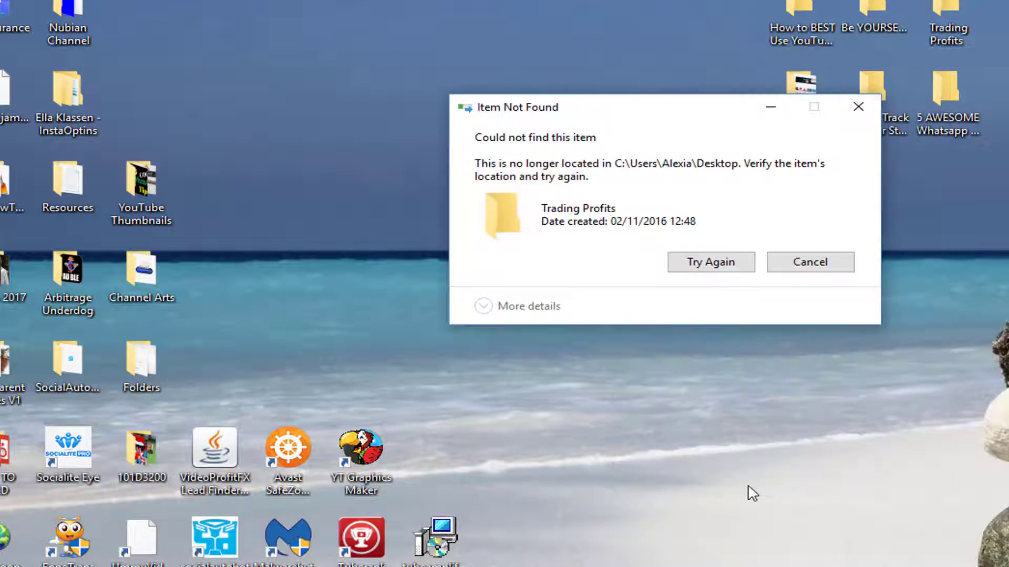
pyautogui.moveTo(501, 132)
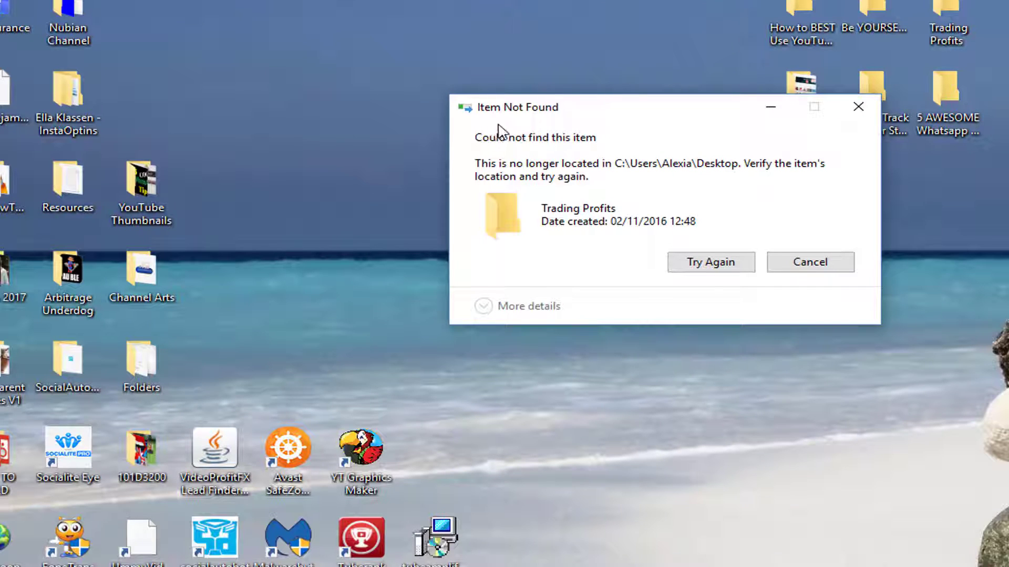
pyautogui.moveTo(710, 262)
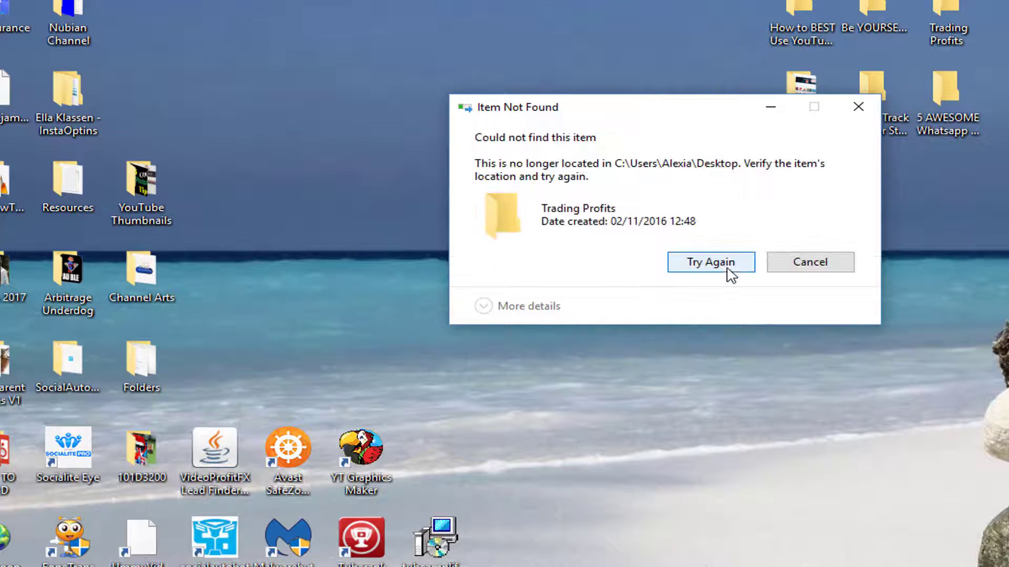
pyautogui.click(710, 262)
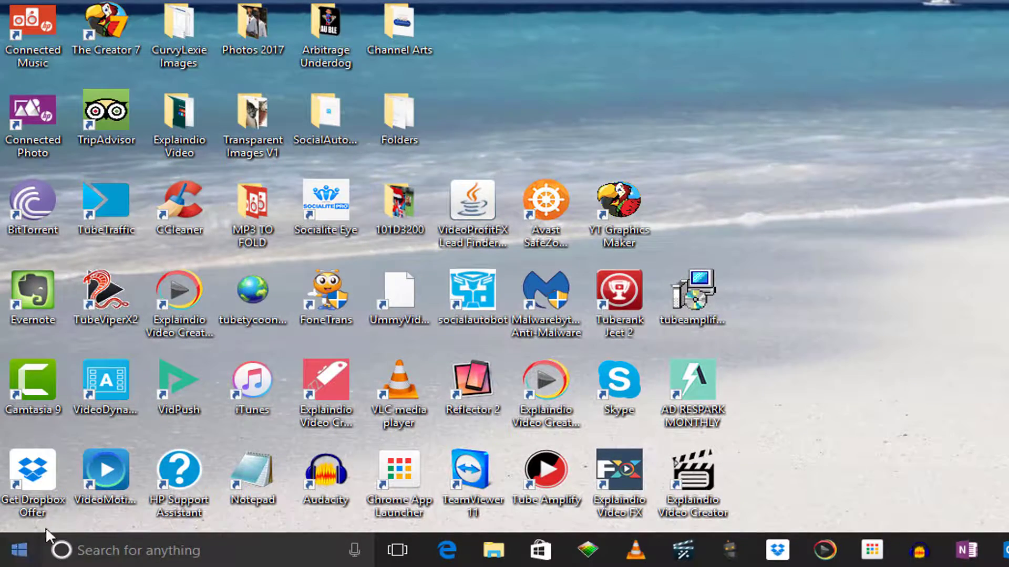
pyautogui.click(18, 550)
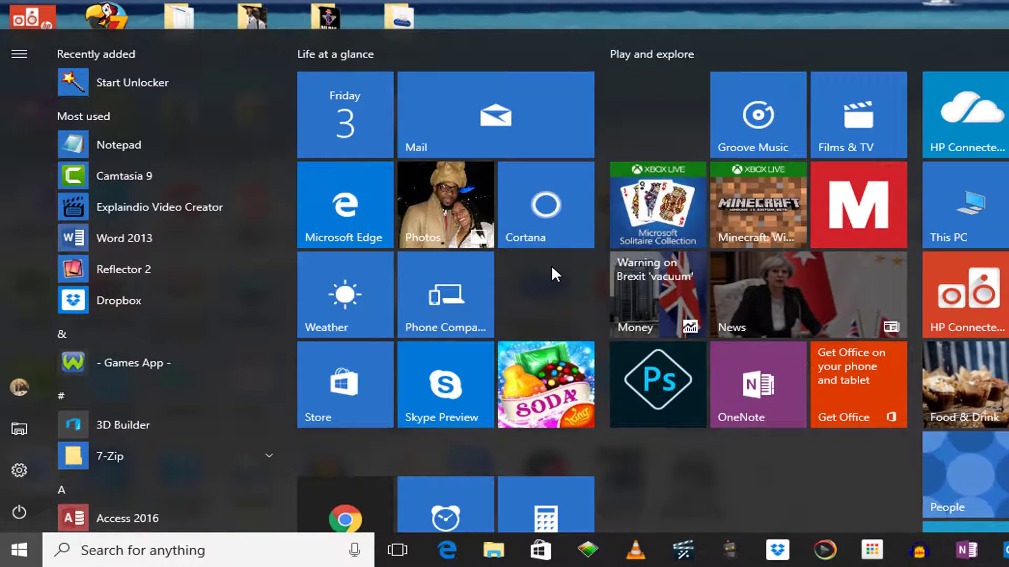
pyautogui.write('cmd')
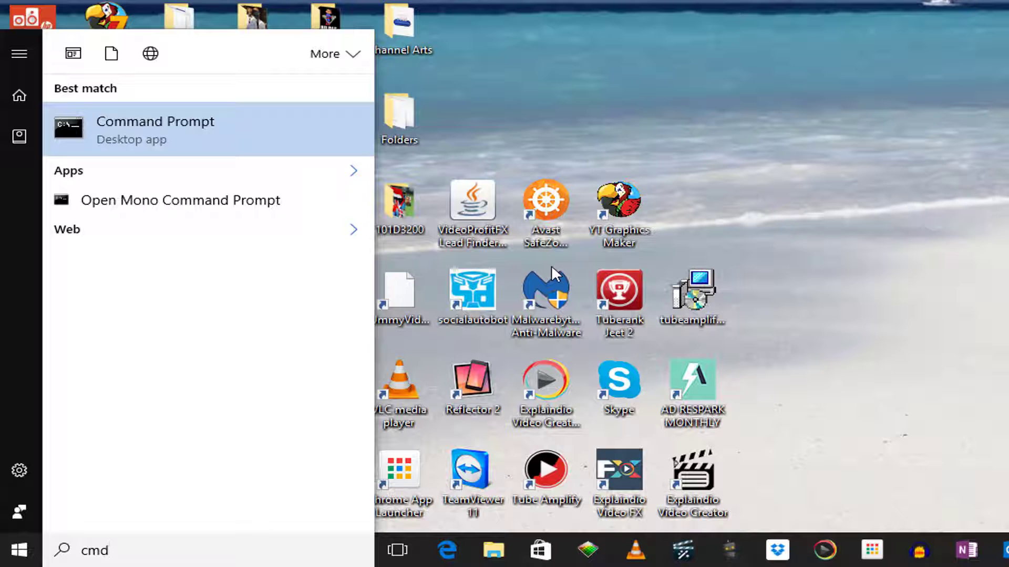
pyautogui.moveTo(531, 277)
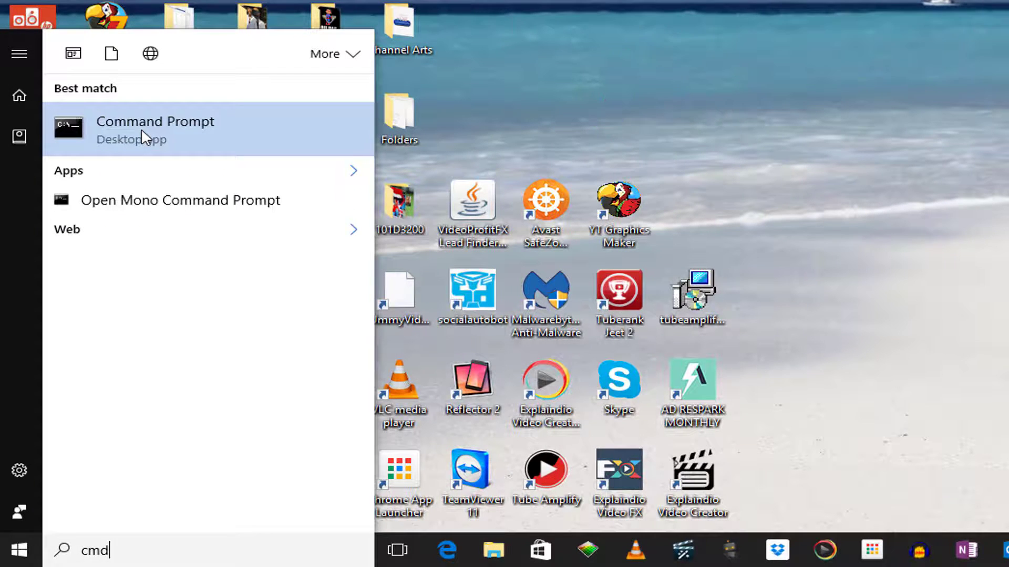
# Step: Launch Command Prompt from the cmd search results
pyautogui.click(155, 129)
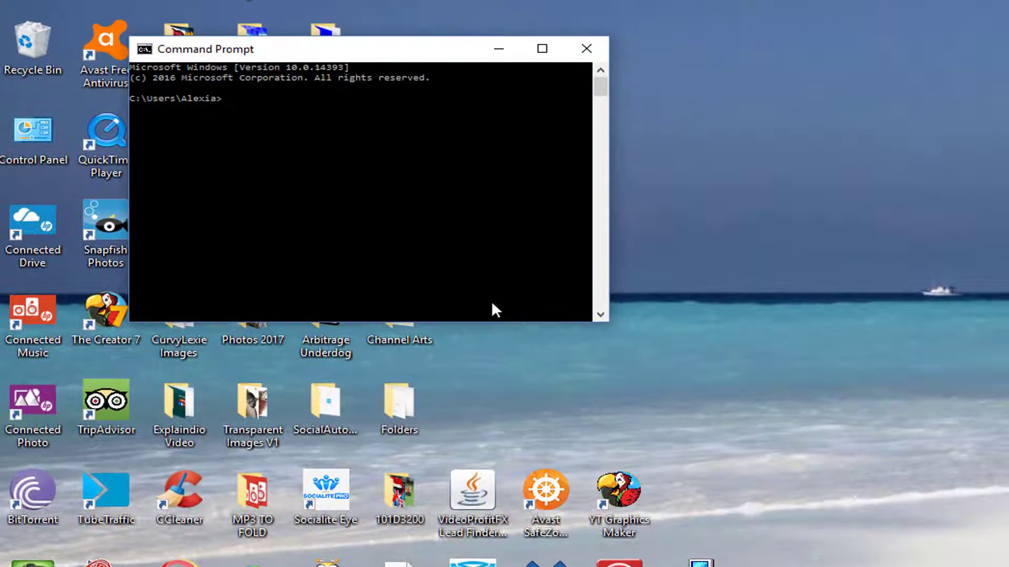
pyautogui.moveTo(605, 66)
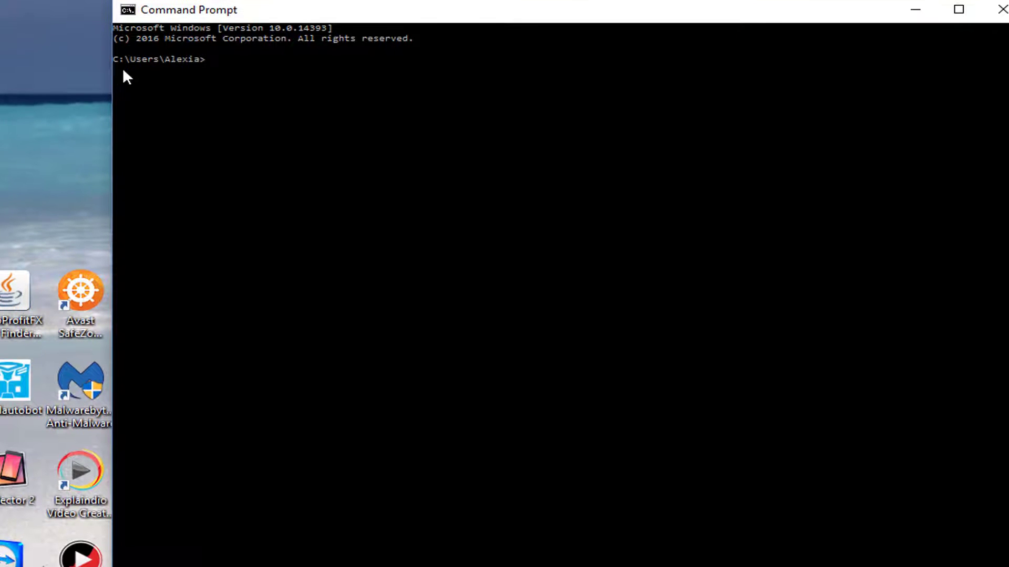
pyautogui.moveTo(148, 76)
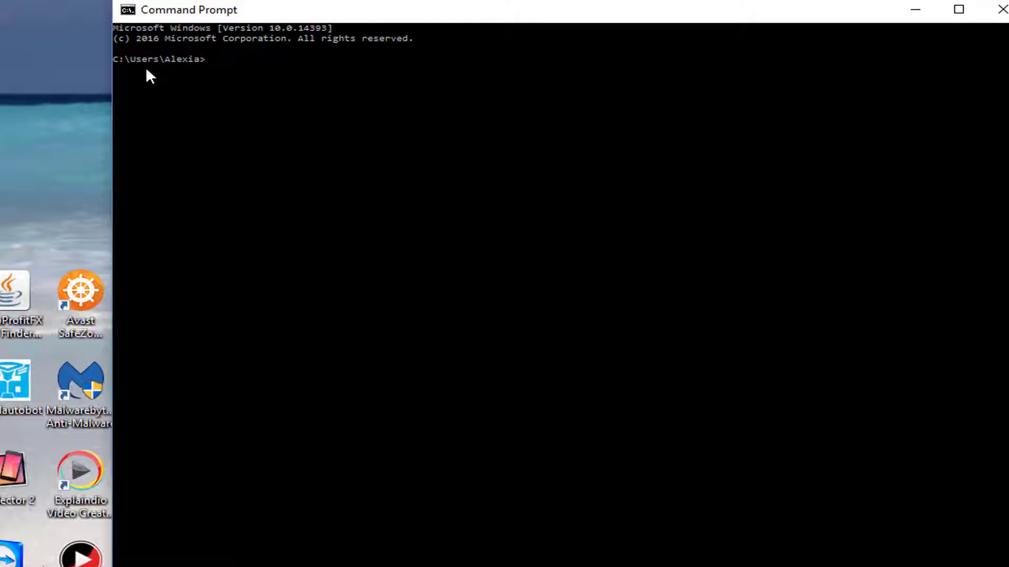
pyautogui.moveTo(234, 83)
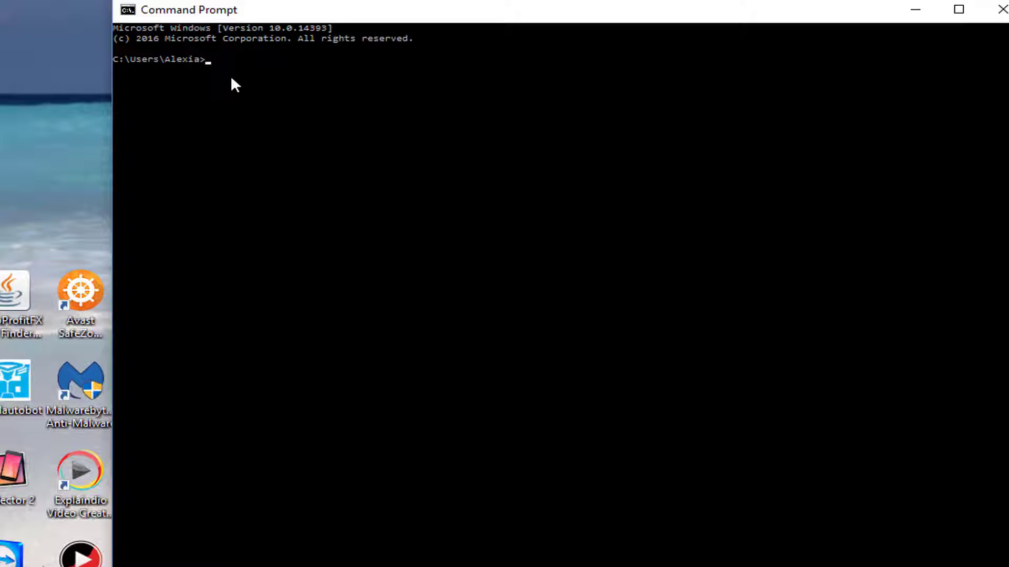
# Step: Change the working directory with cd/d C:\Users\Alexia\desktop
pyautogui.write('cd')
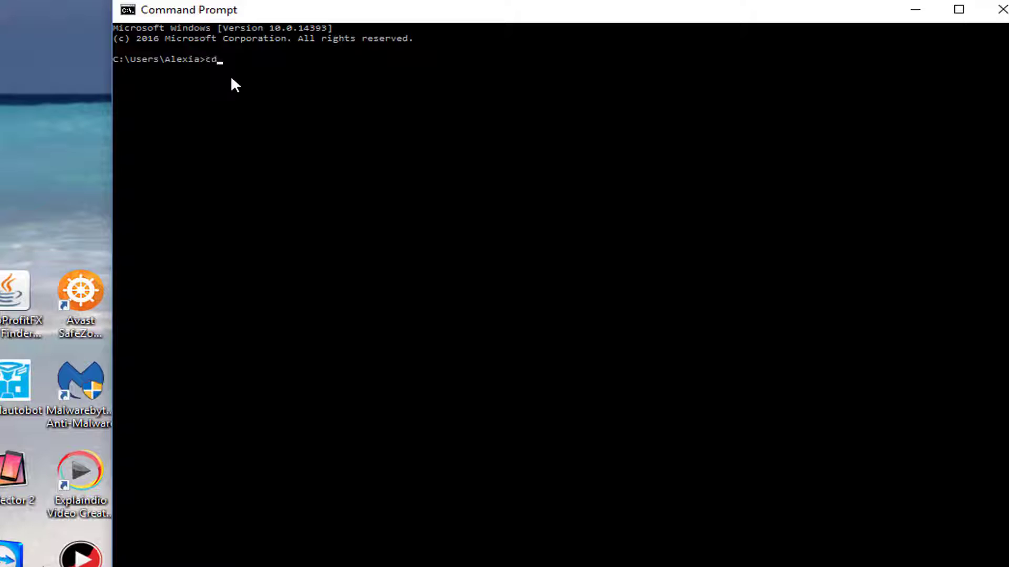
pyautogui.write('/')
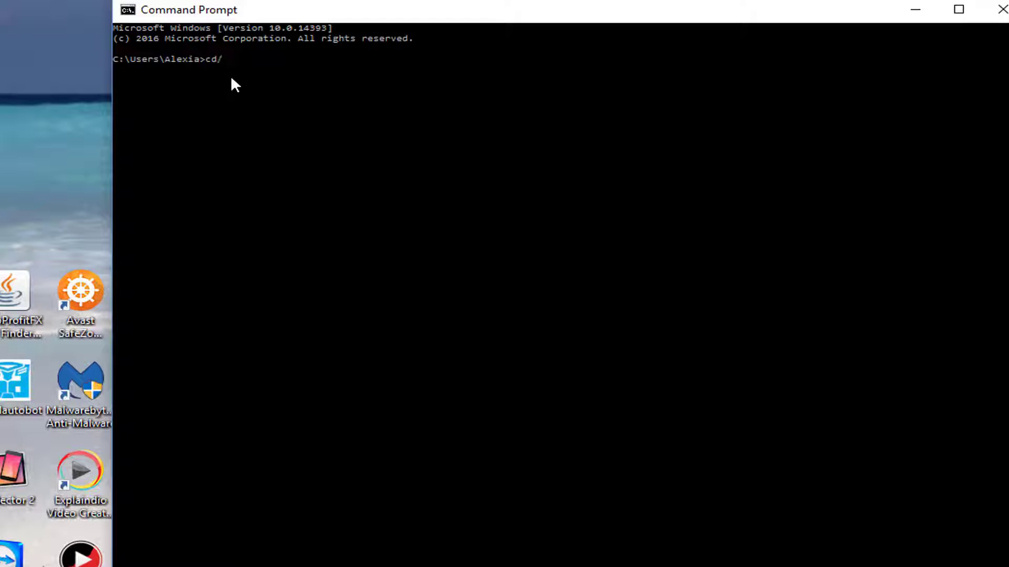
pyautogui.write('d')
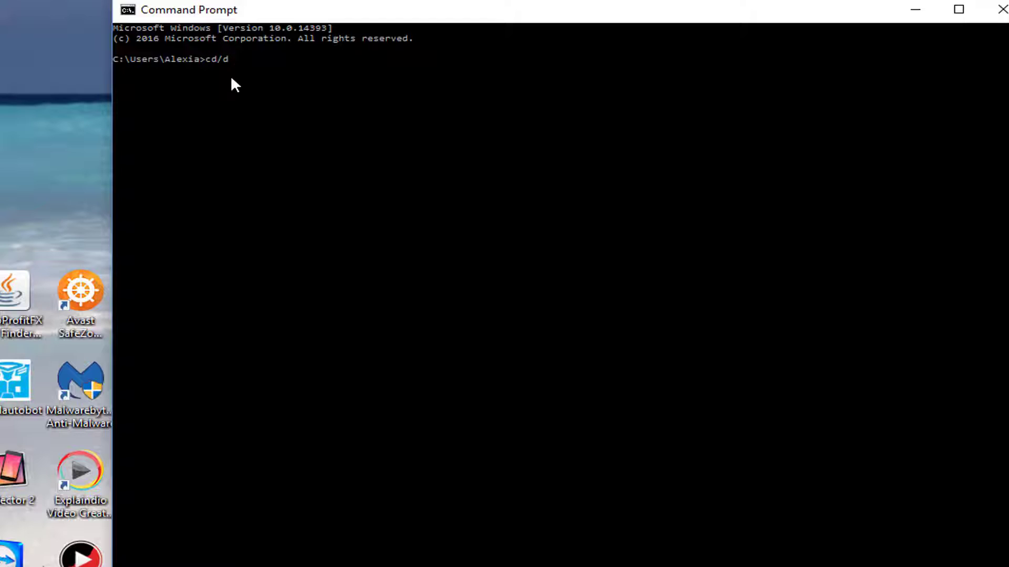
pyautogui.write('C')
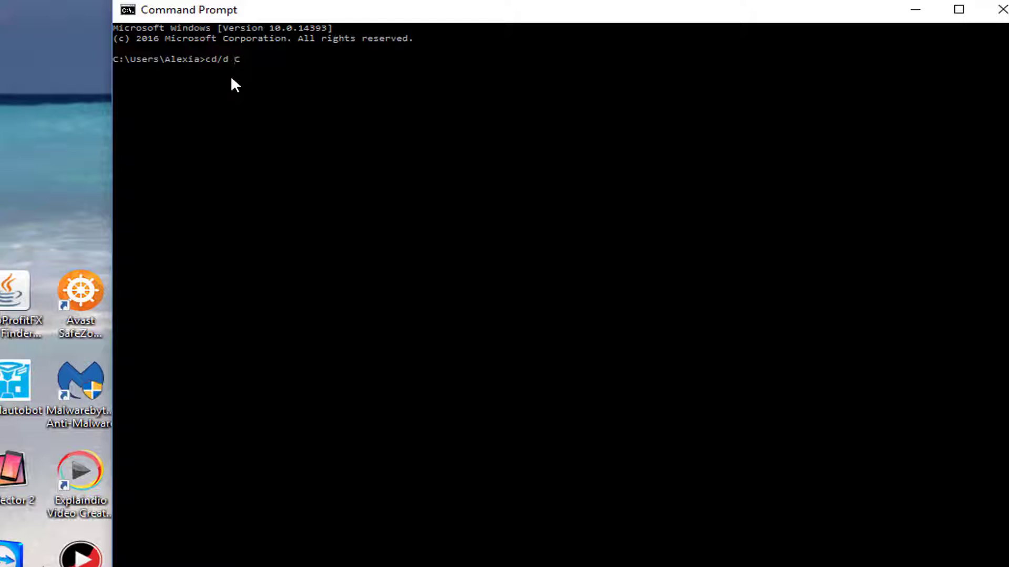
pyautogui.write(':')
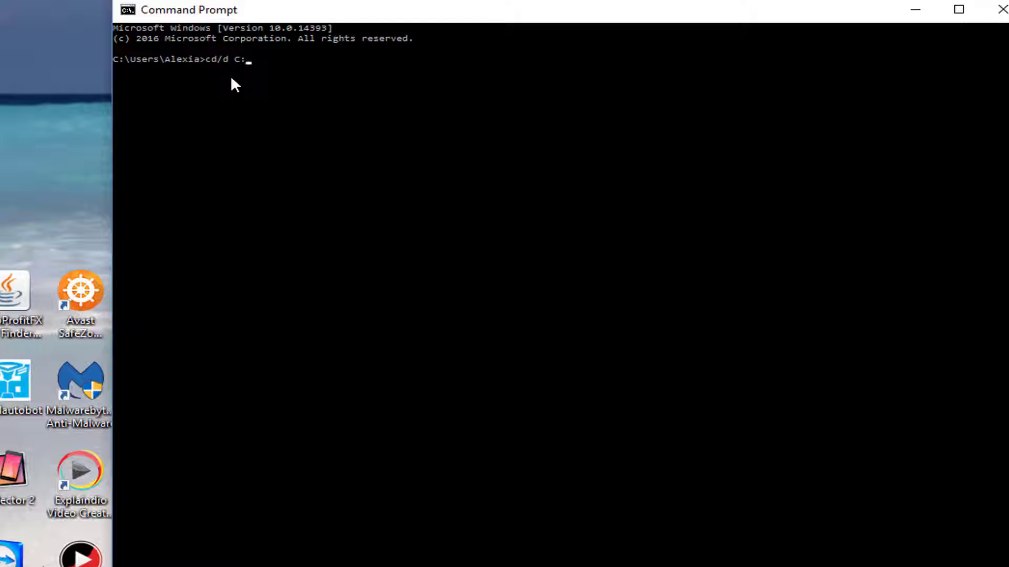
pyautogui.write('Us')
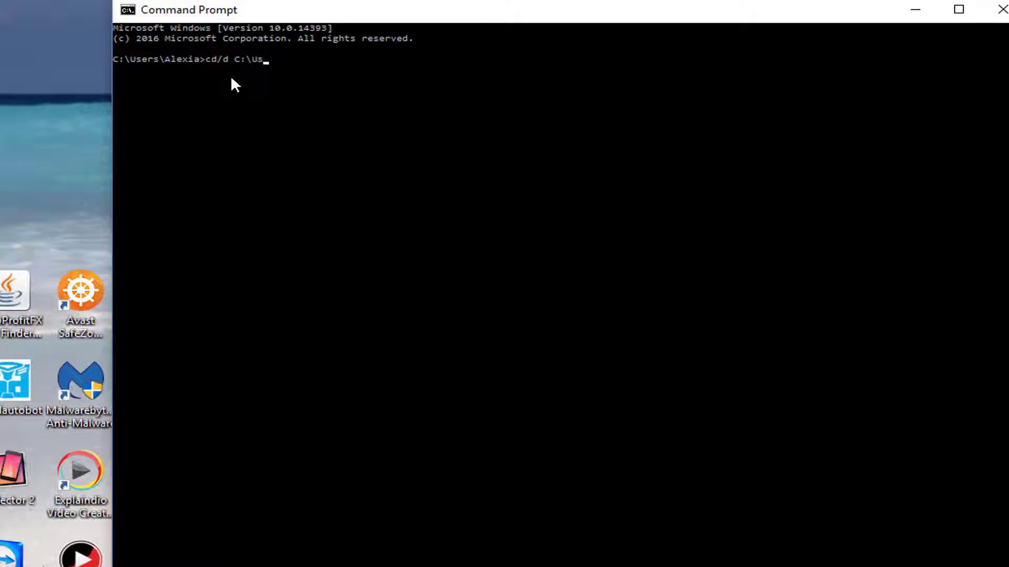
pyautogui.write('ers|')
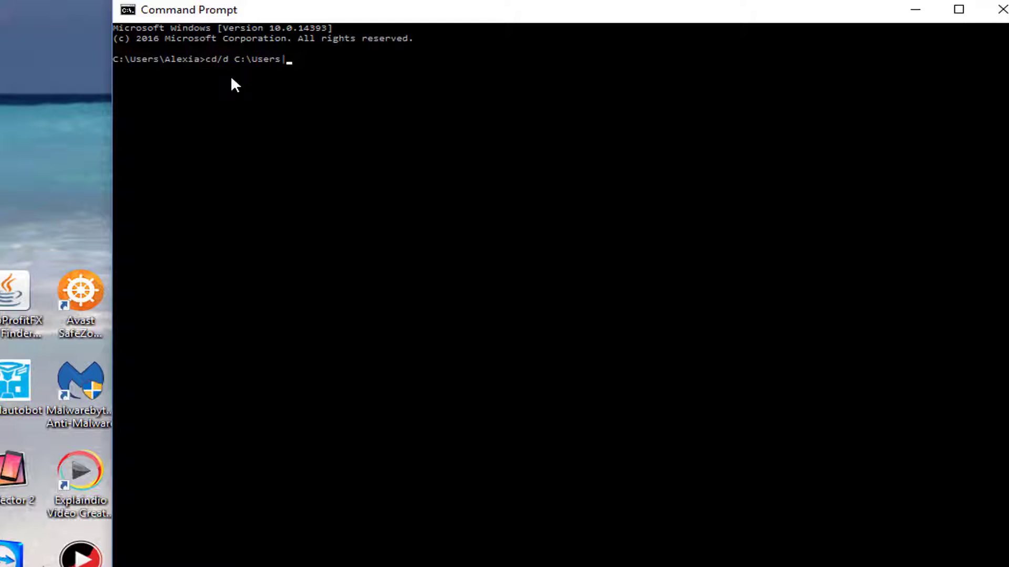
pyautogui.write('\\')
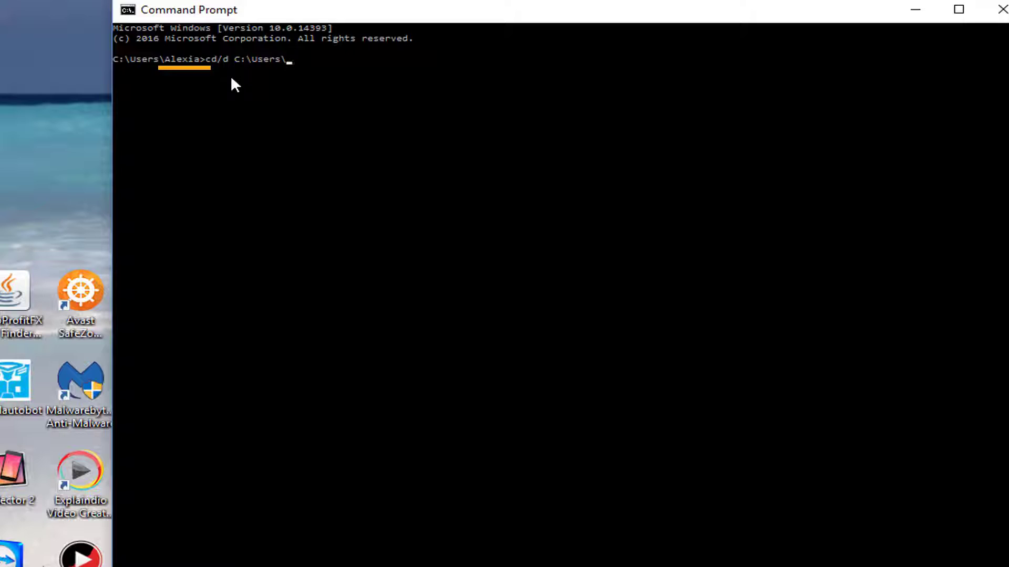
pyautogui.write('A')
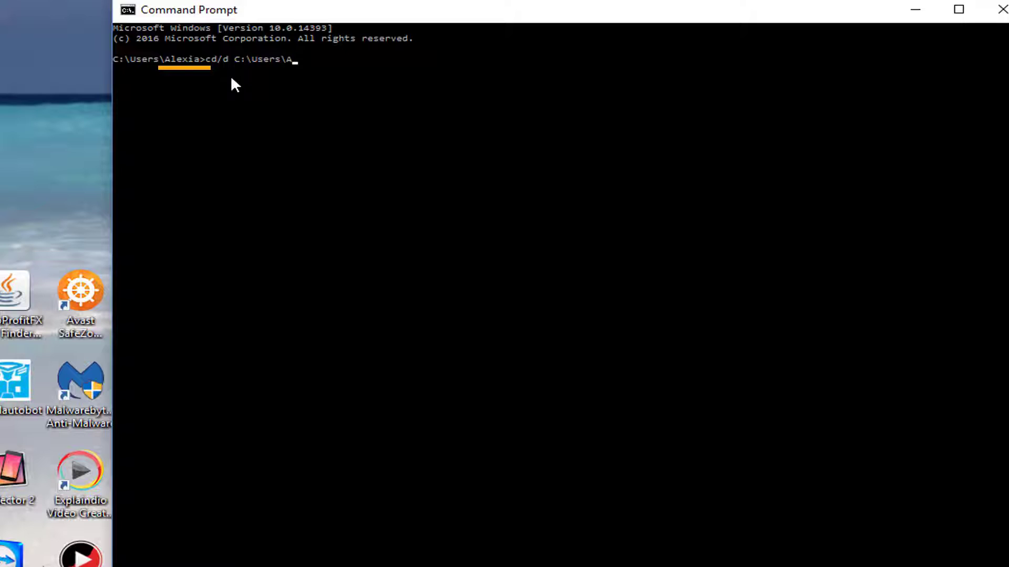
pyautogui.write('le')
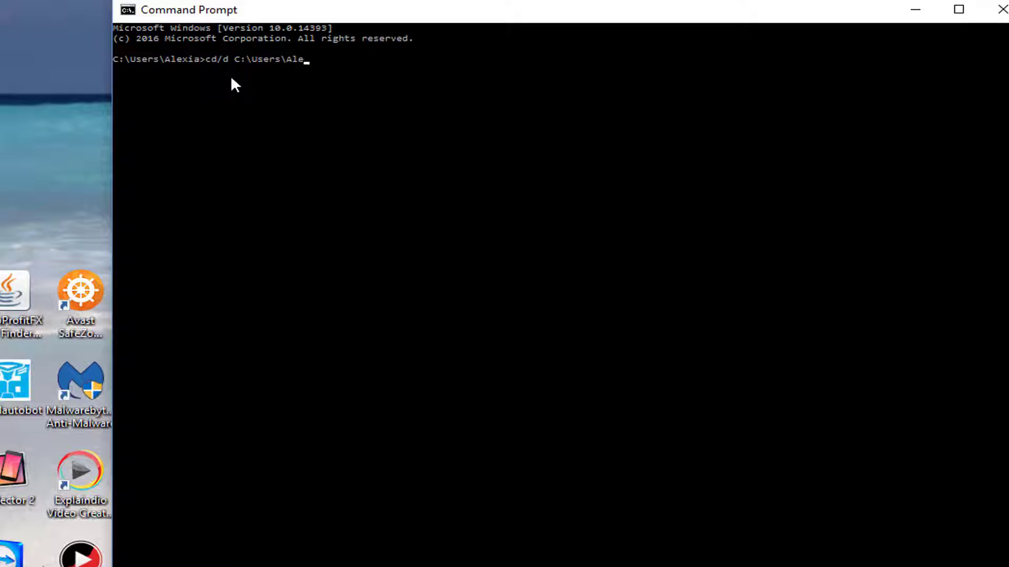
pyautogui.write('xia')
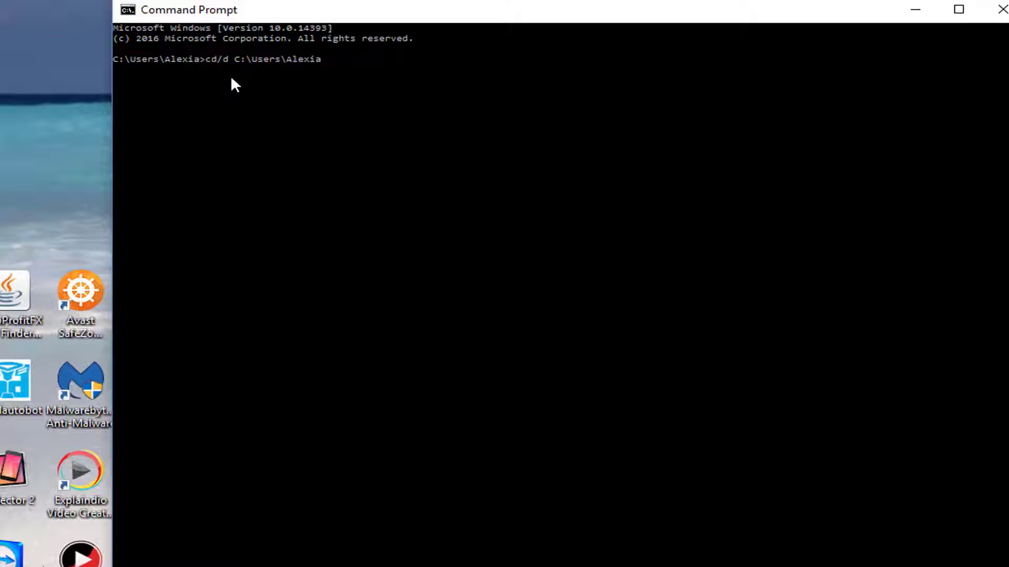
pyautogui.write('\\')
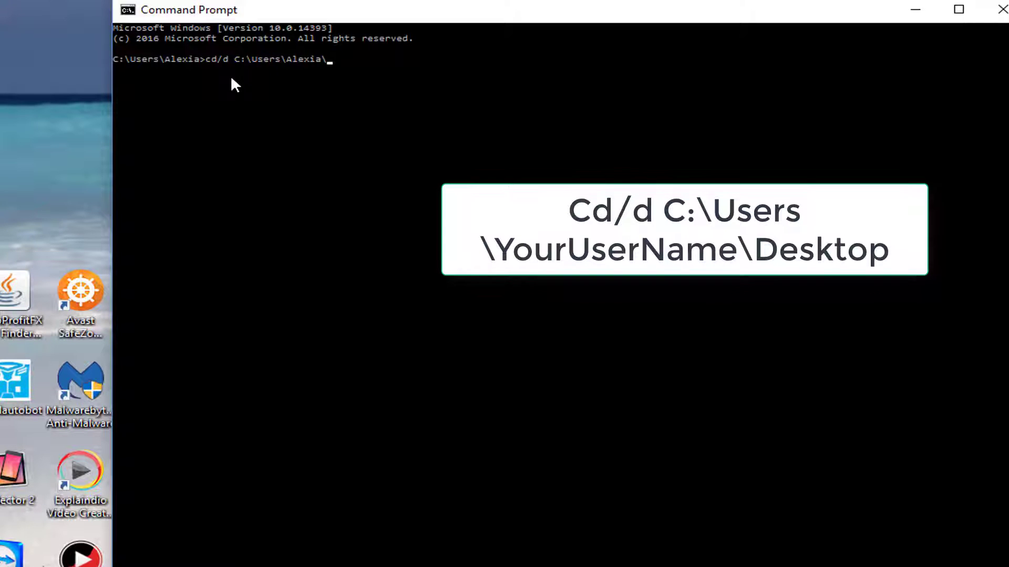
pyautogui.write('desk')
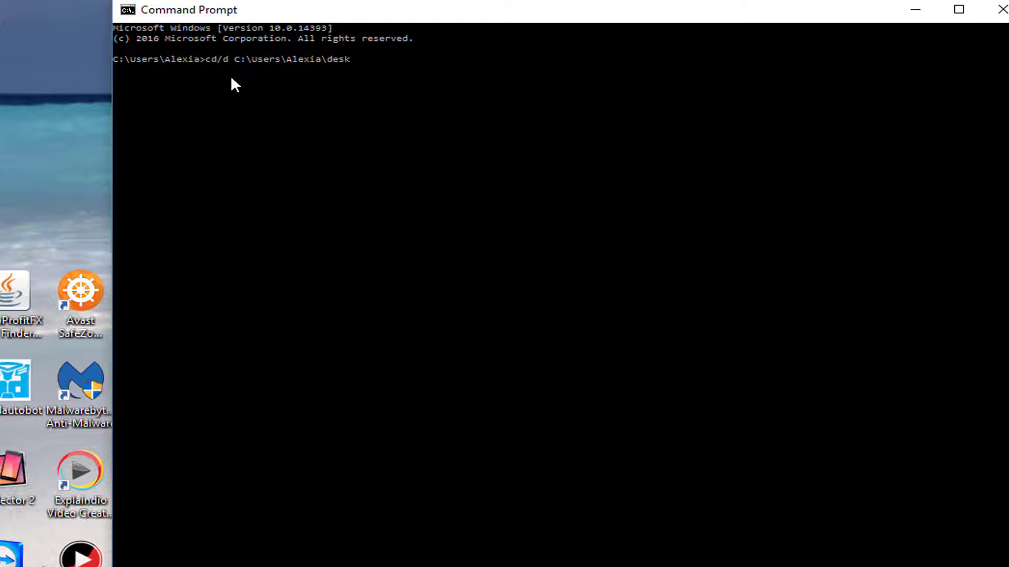
pyautogui.write('top')
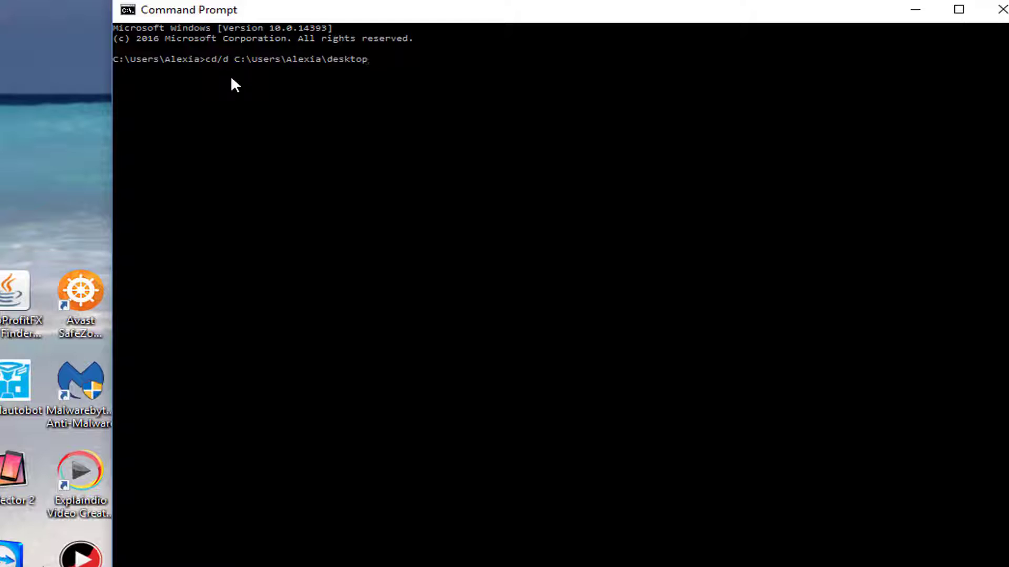
pyautogui.press('Return')
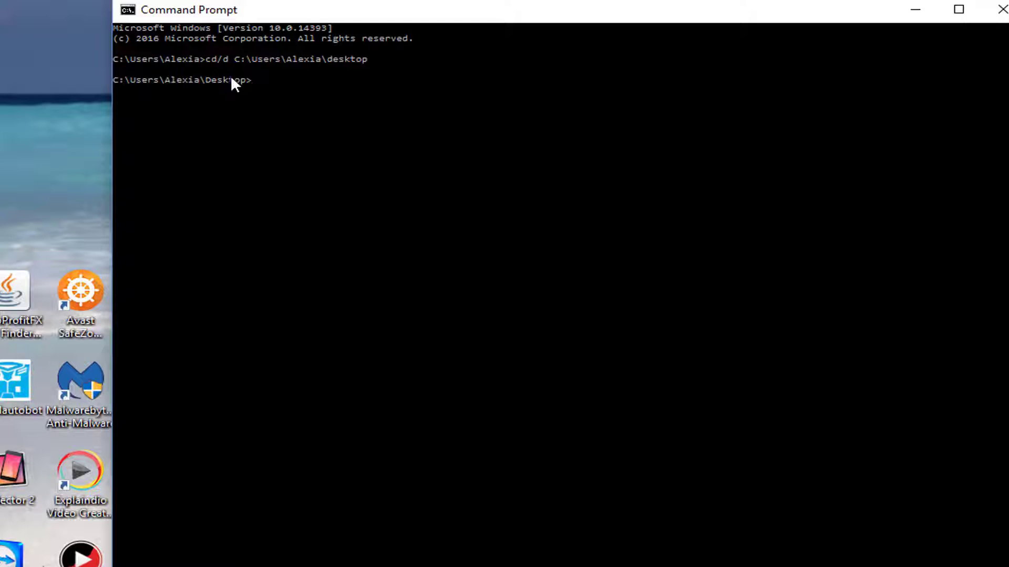
pyautogui.moveTo(250, 160)
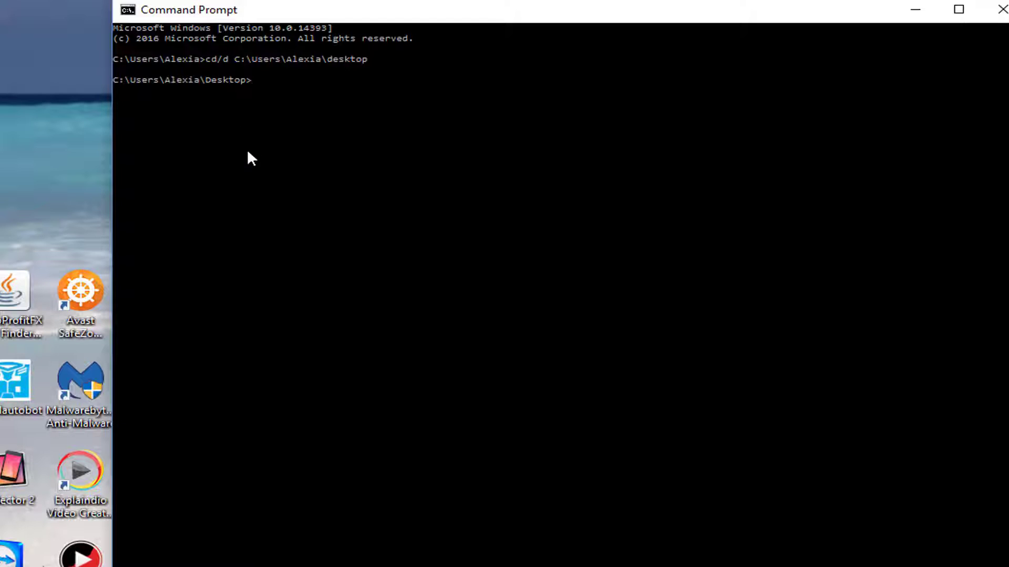
pyautogui.moveTo(251, 169)
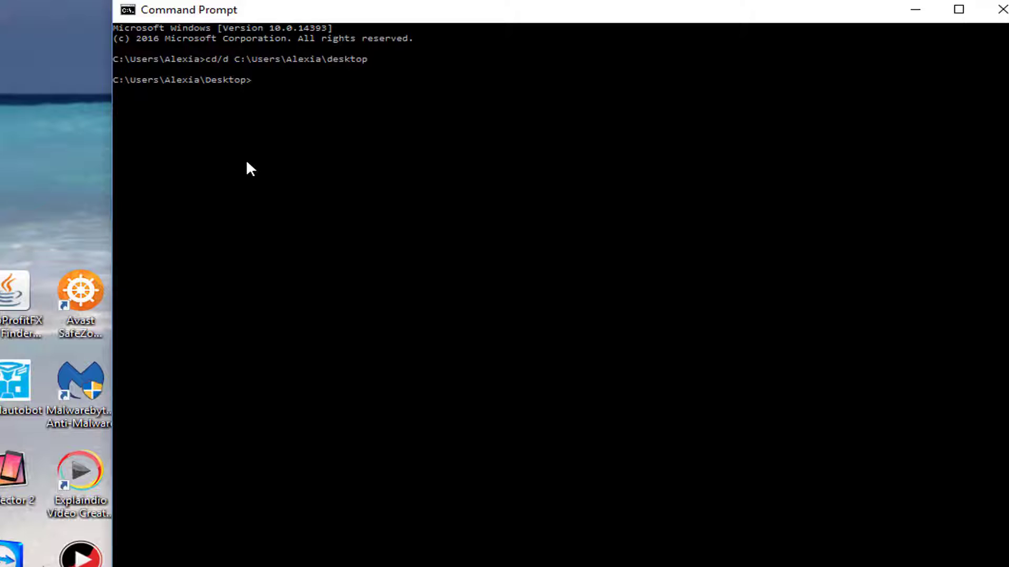
pyautogui.moveTo(258, 181)
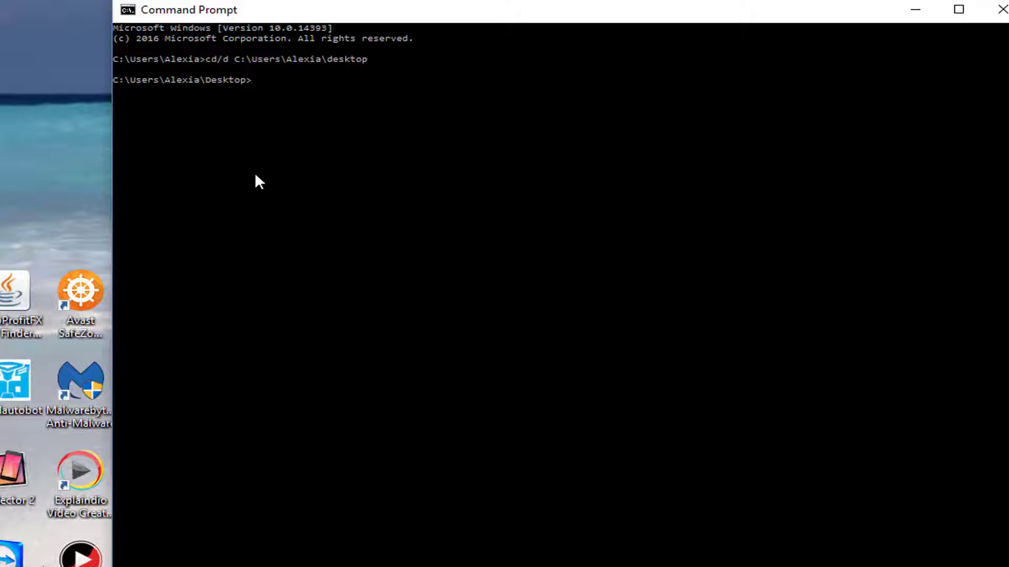
# Step: List the Desktop contents with their short 8.3 names using dir /x
pyautogui.write('dir')
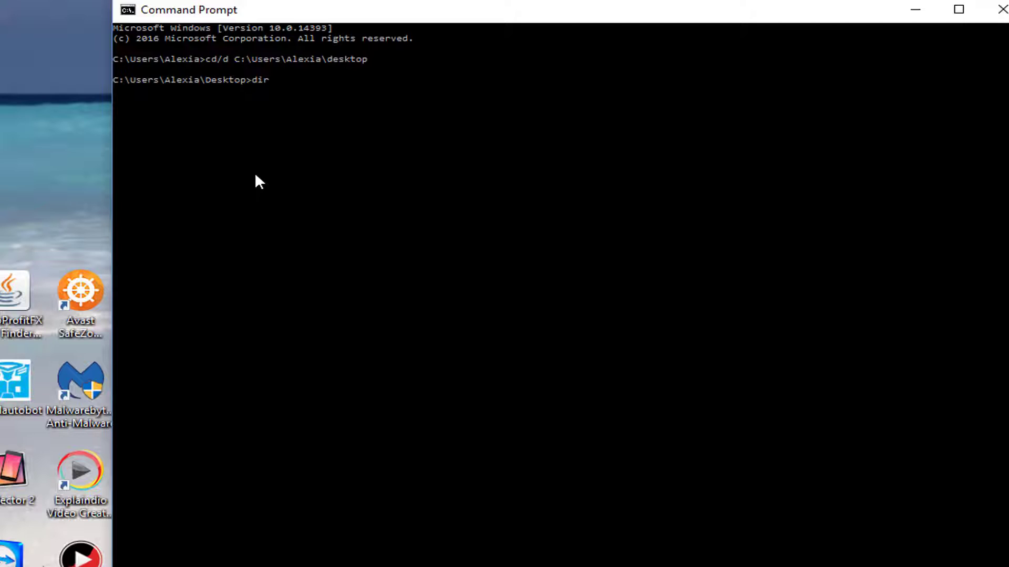
pyautogui.write('/x')
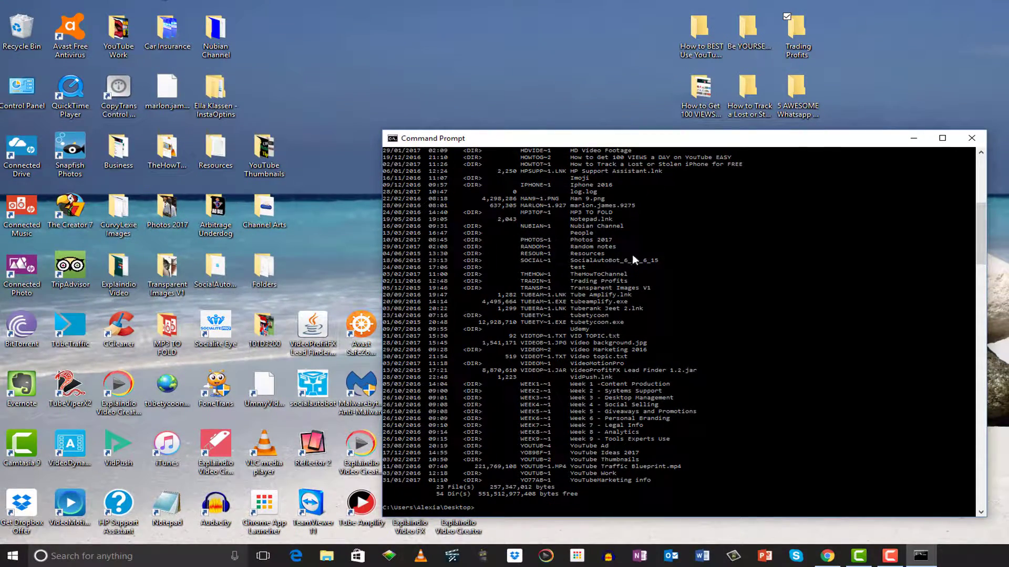
pyautogui.moveTo(635, 269)
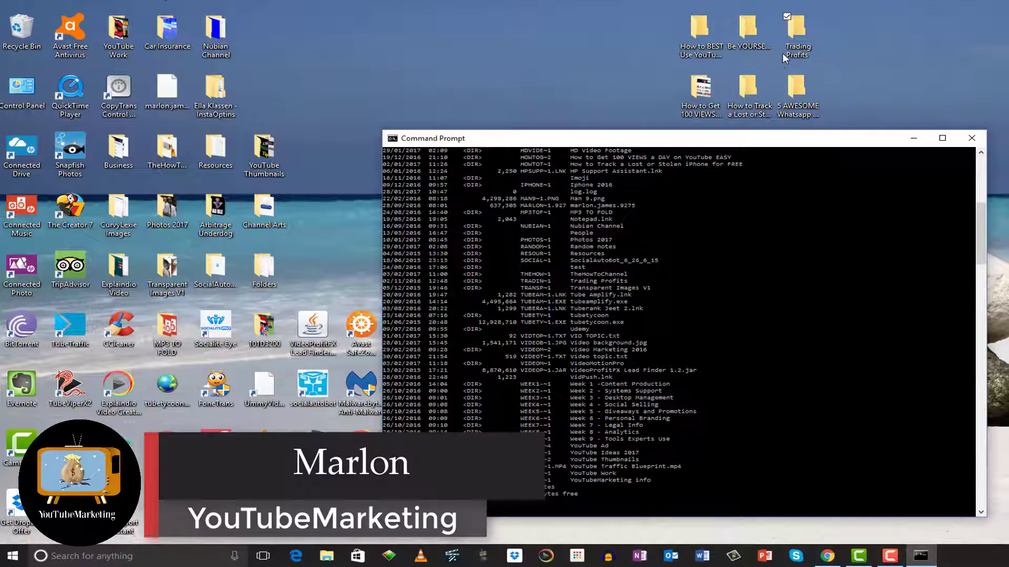
pyautogui.moveTo(698, 336)
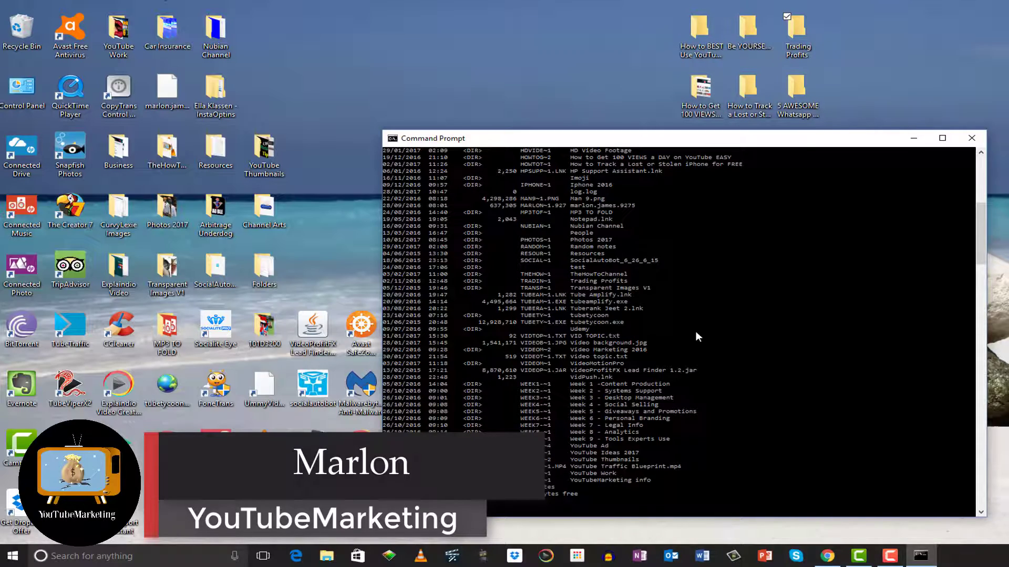
# Step: Begin a quiet, recursive rmdir /q /s command at the Desktop prompt
pyautogui.click(942, 138)
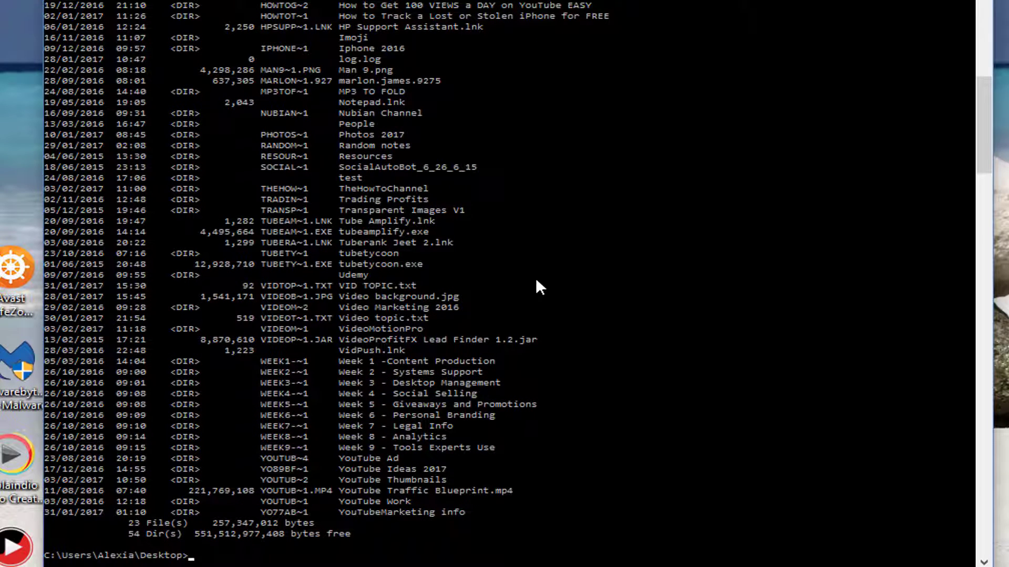
pyautogui.write('r')
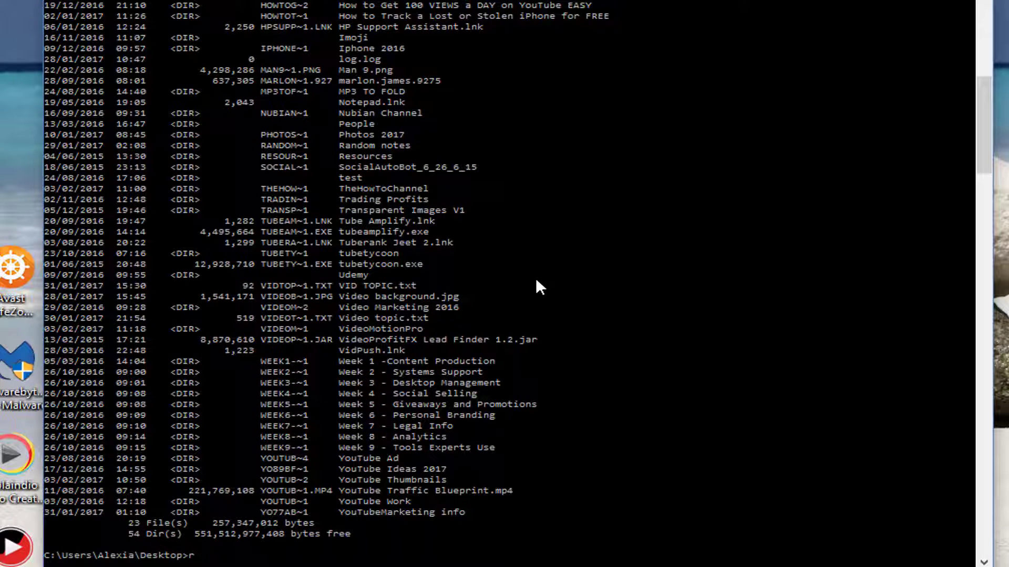
pyautogui.write('rmdir')
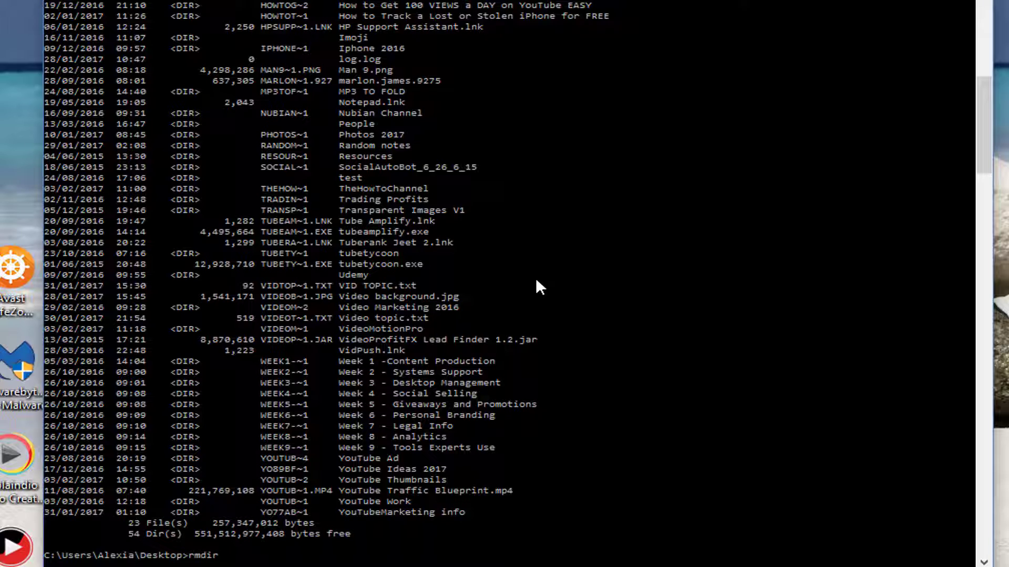
pyautogui.write('/q')
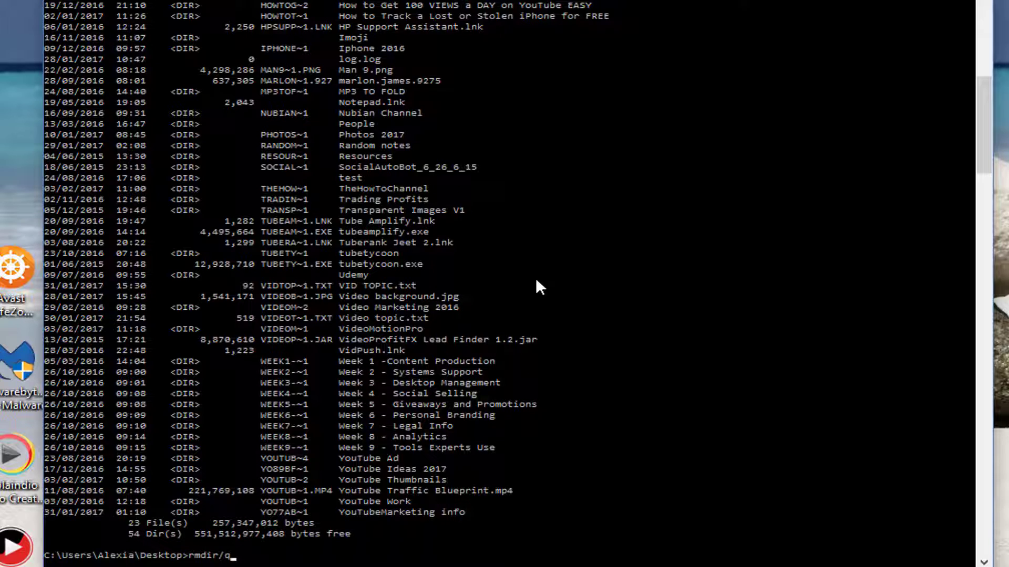
pyautogui.write('/s')
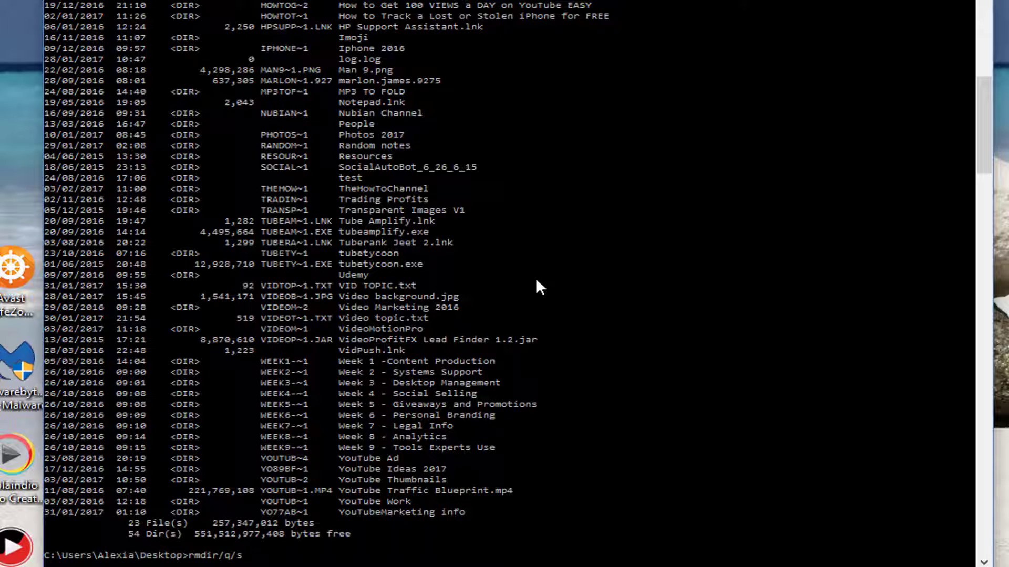
pyautogui.moveTo(431, 277)
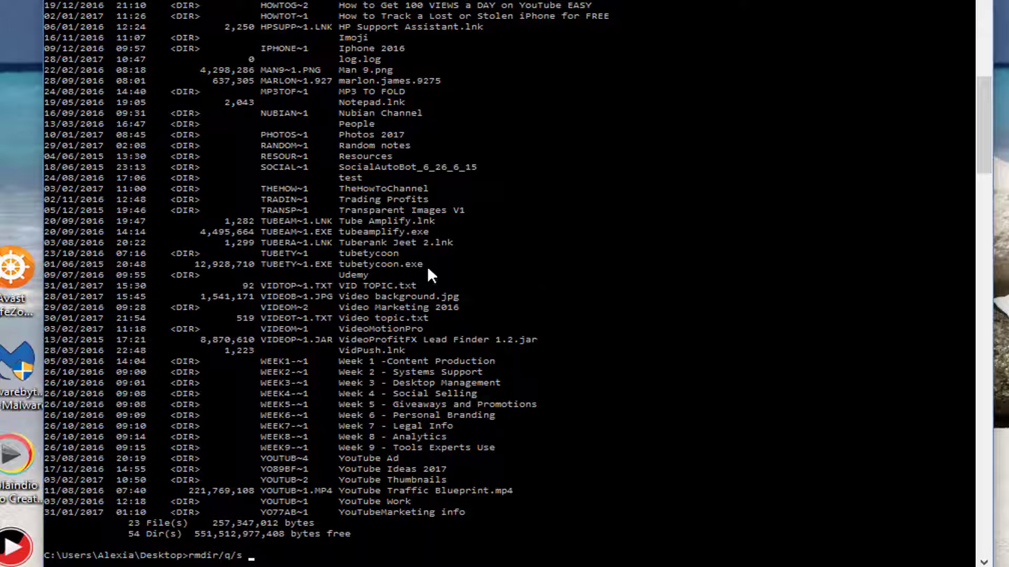
pyautogui.moveTo(383, 103)
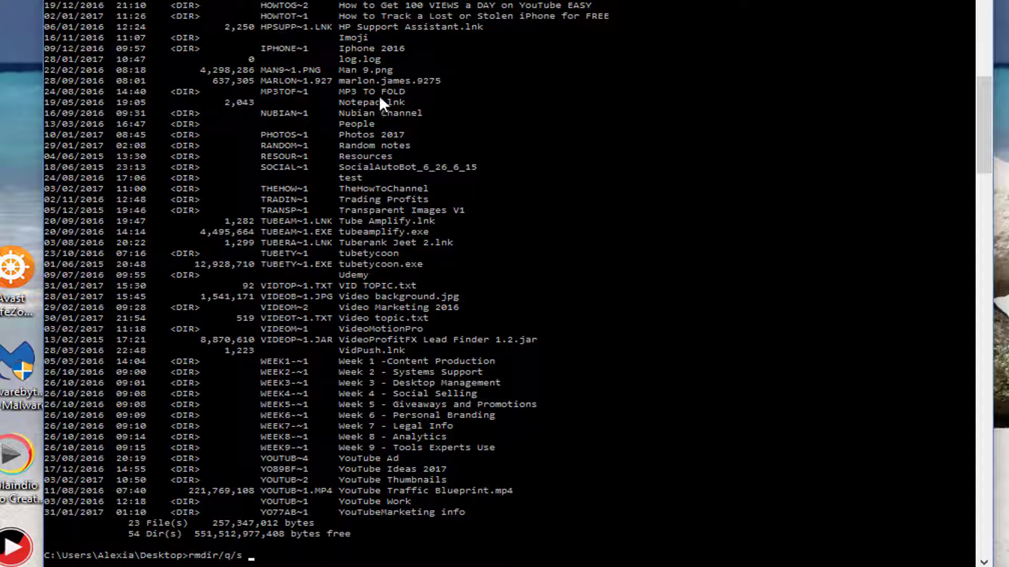
pyautogui.moveTo(289, 91)
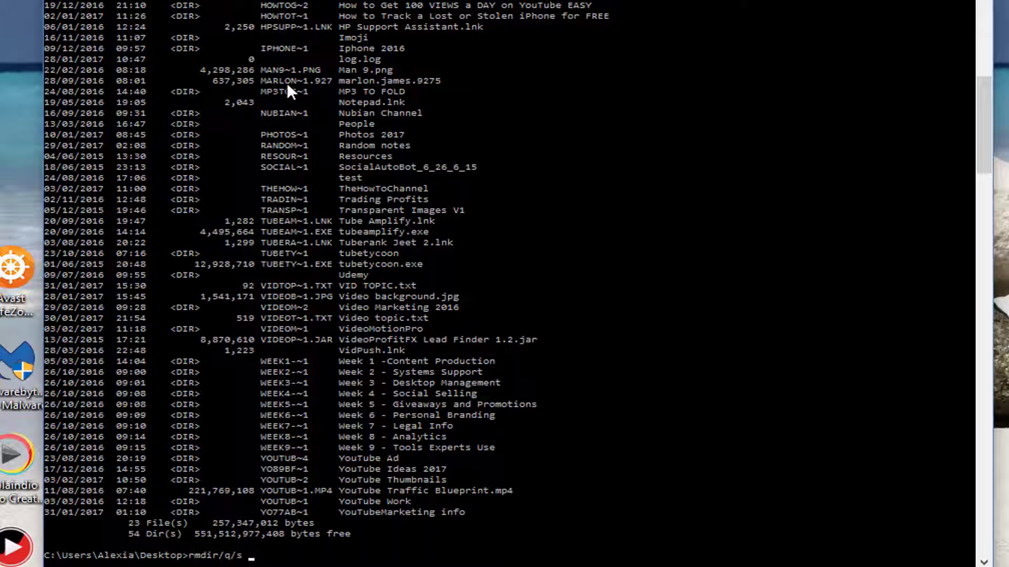
pyautogui.moveTo(269, 146)
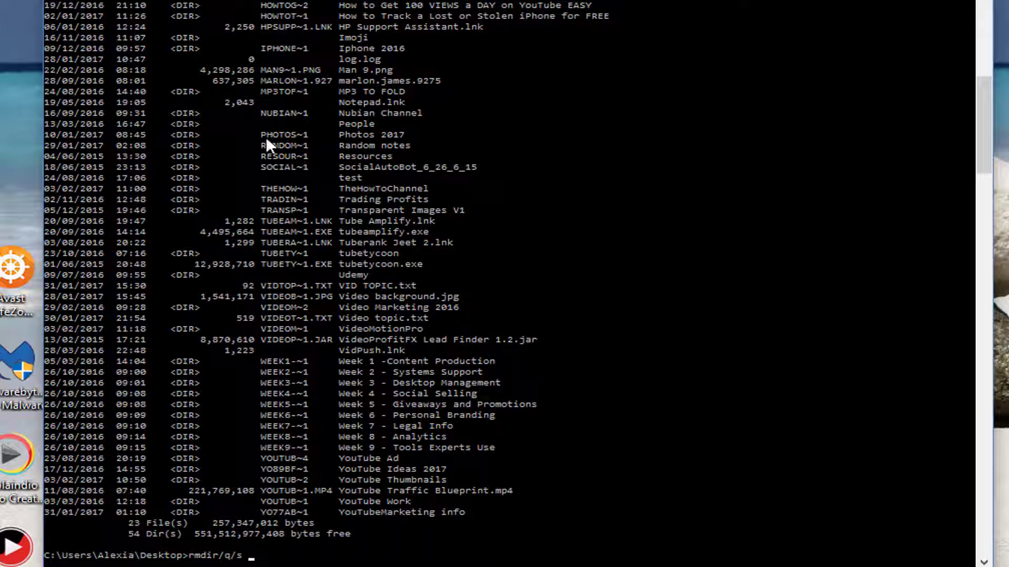
pyautogui.moveTo(283, 162)
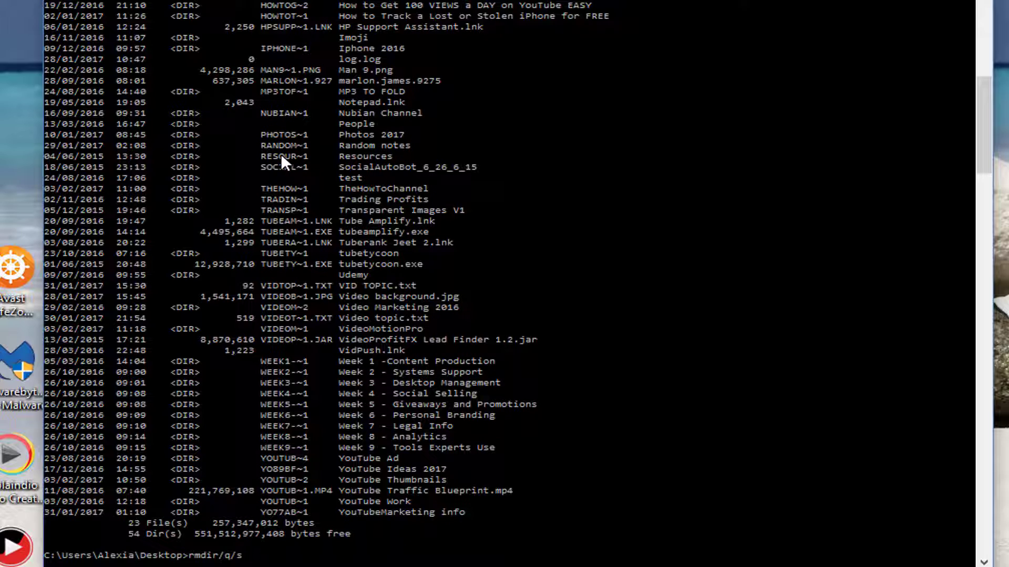
pyautogui.moveTo(295, 157)
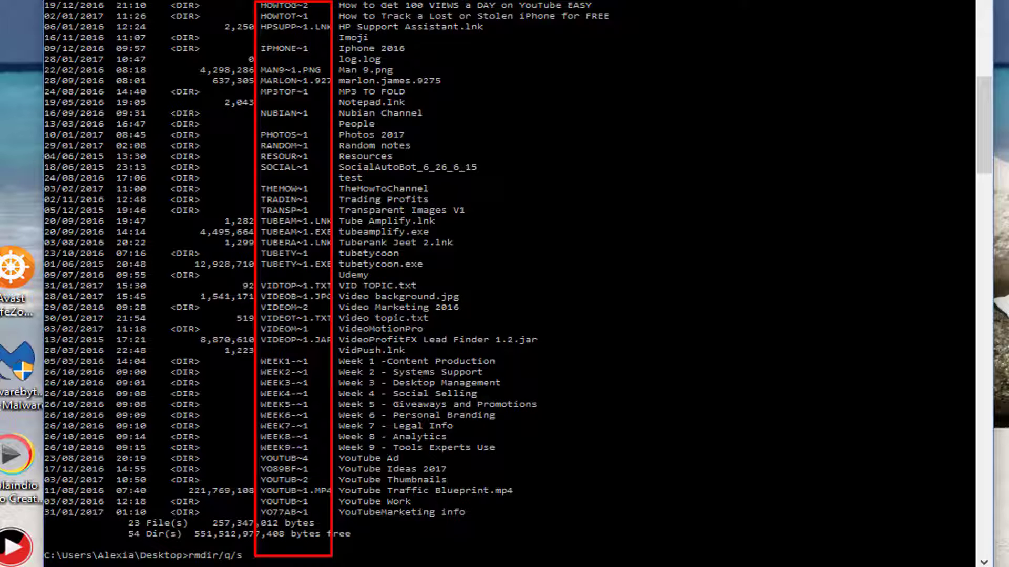
pyautogui.moveTo(616, 169)
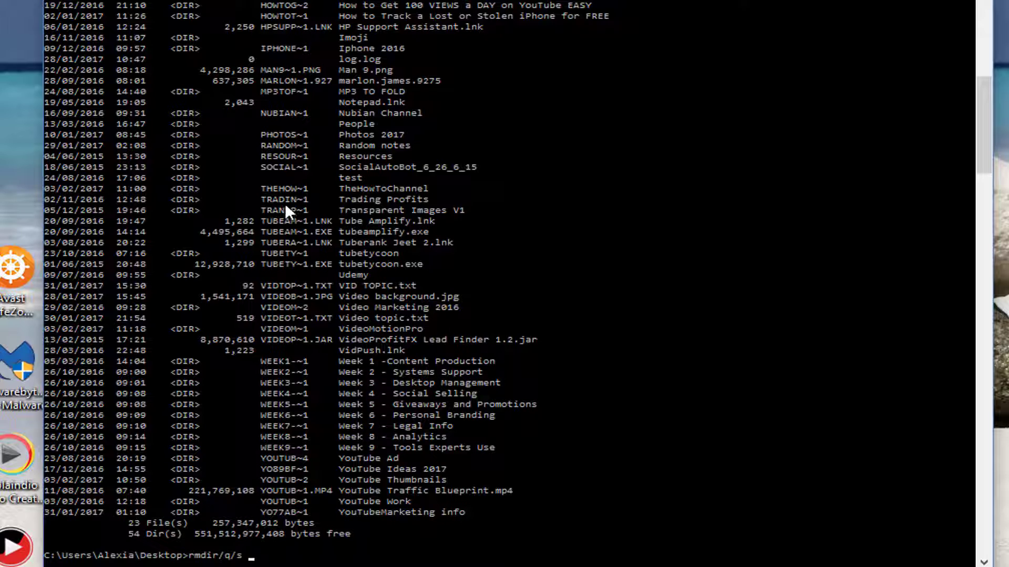
pyautogui.moveTo(332, 204)
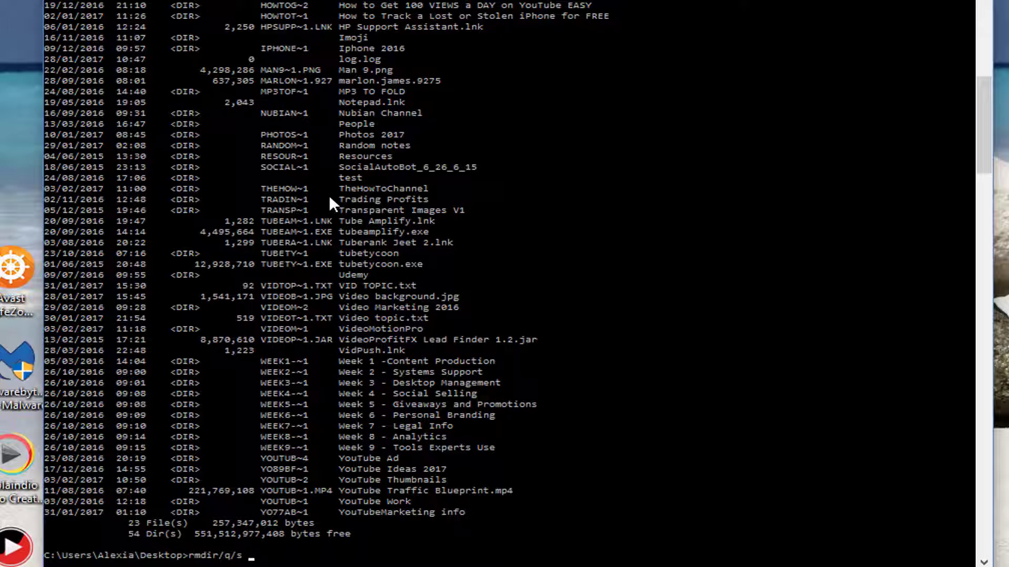
# Step: Enter TRADIN~1, the Trading Profits short name, as the rmdir target
pyautogui.write('TRAD')
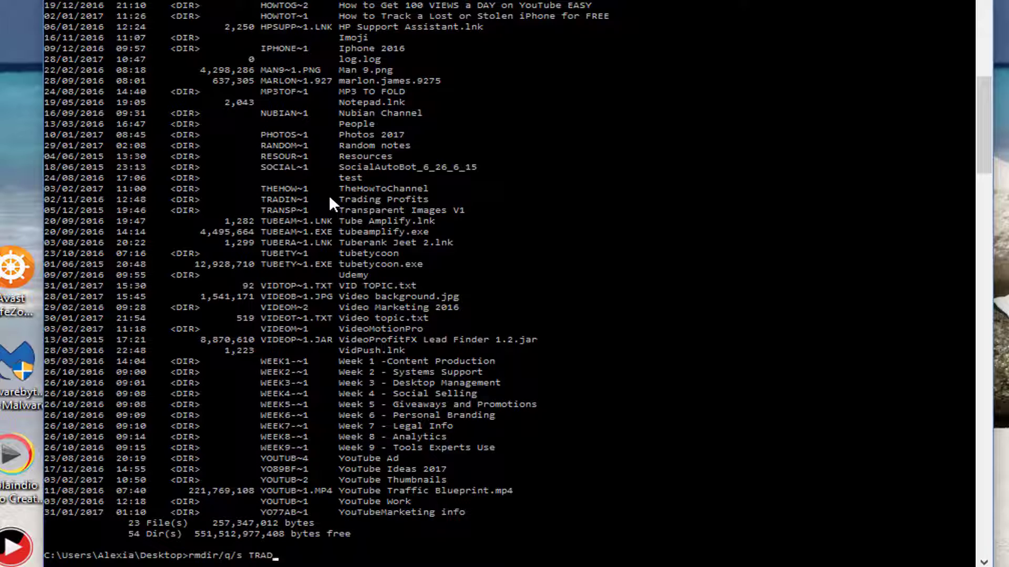
pyautogui.write('IN')
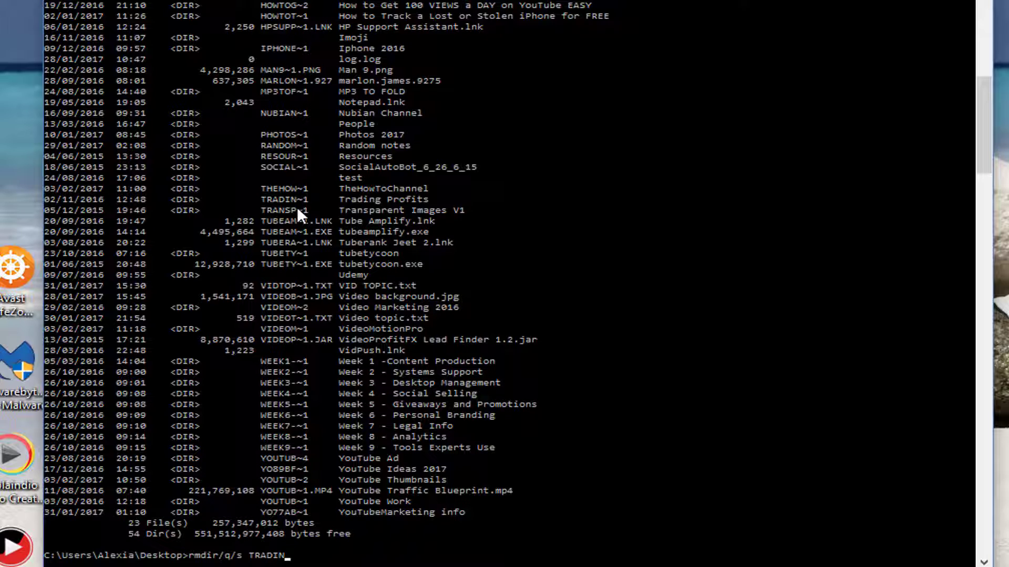
pyautogui.write('~')
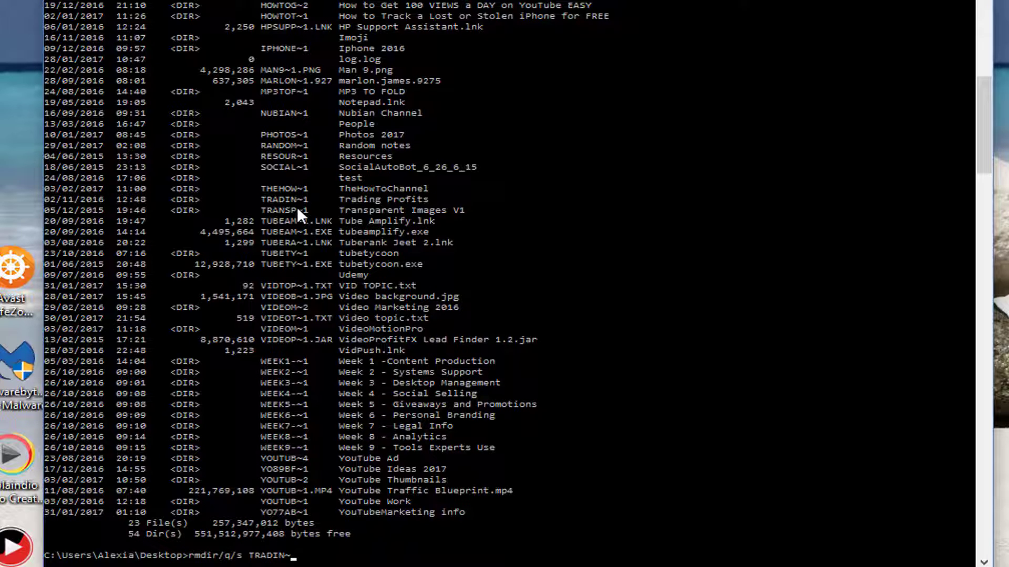
pyautogui.write('1')
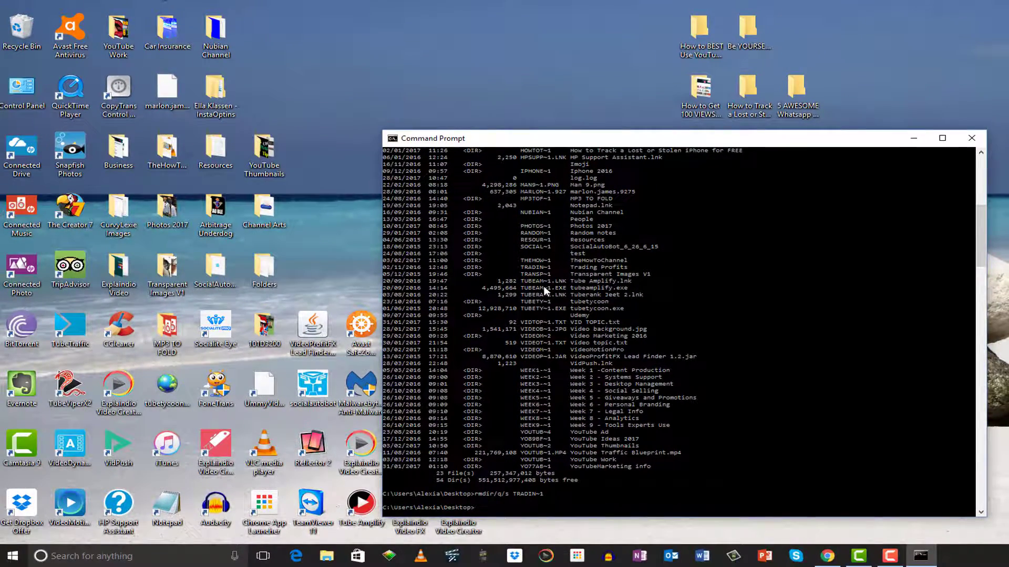
pyautogui.moveTo(785, 48)
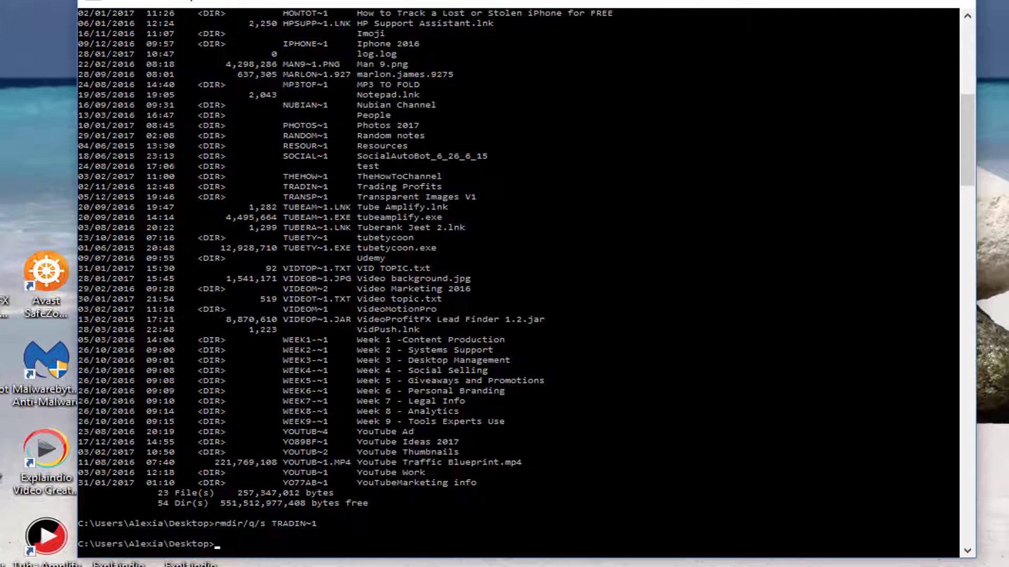
pyautogui.moveTo(519, 202)
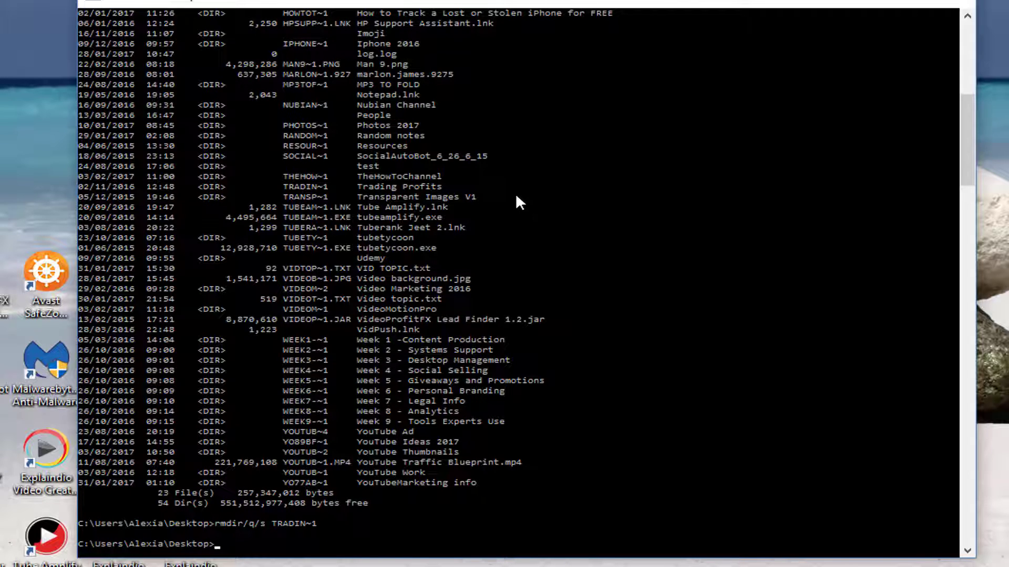
# Step: Scroll up through the Desktop listing to review the rmdir TRADIN~1 result
pyautogui.scroll(3)
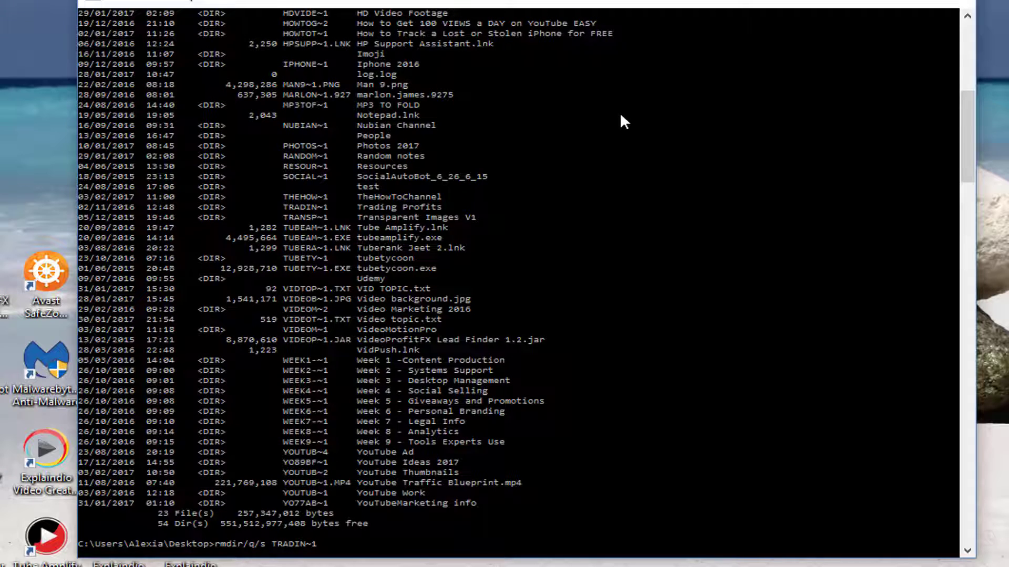
pyautogui.moveTo(431, 456)
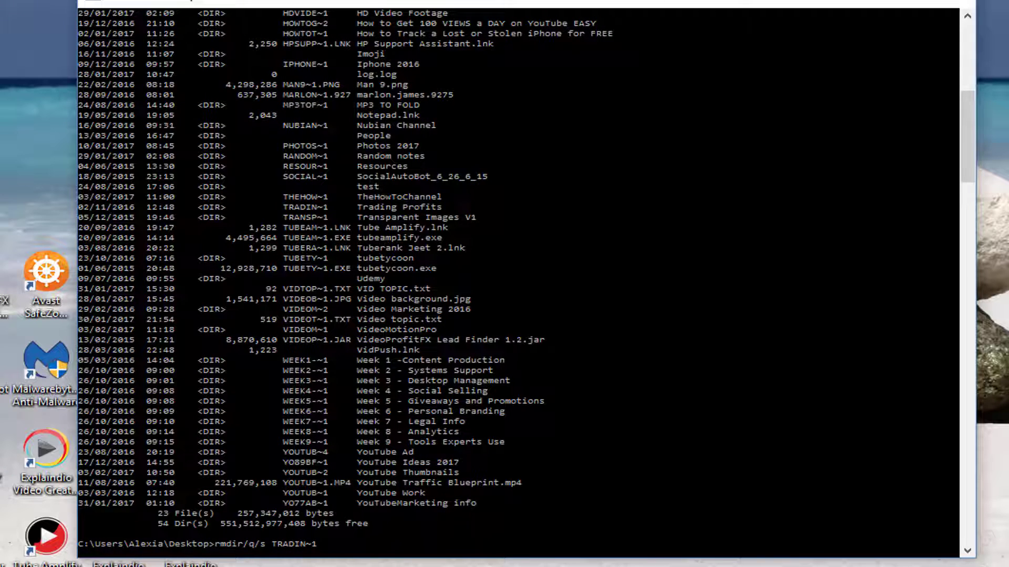
pyautogui.moveTo(708, 68)
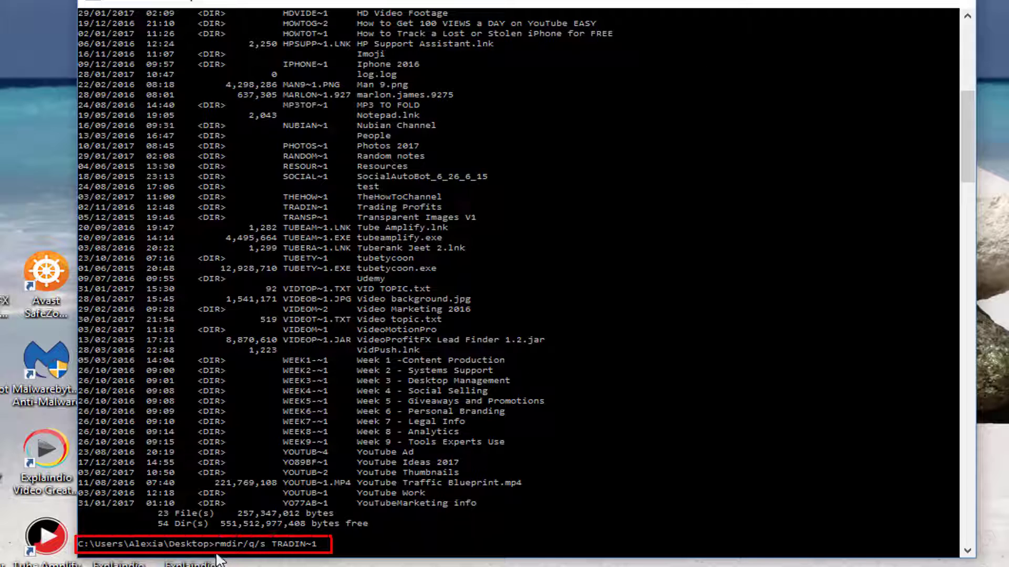
pyautogui.moveTo(251, 557)
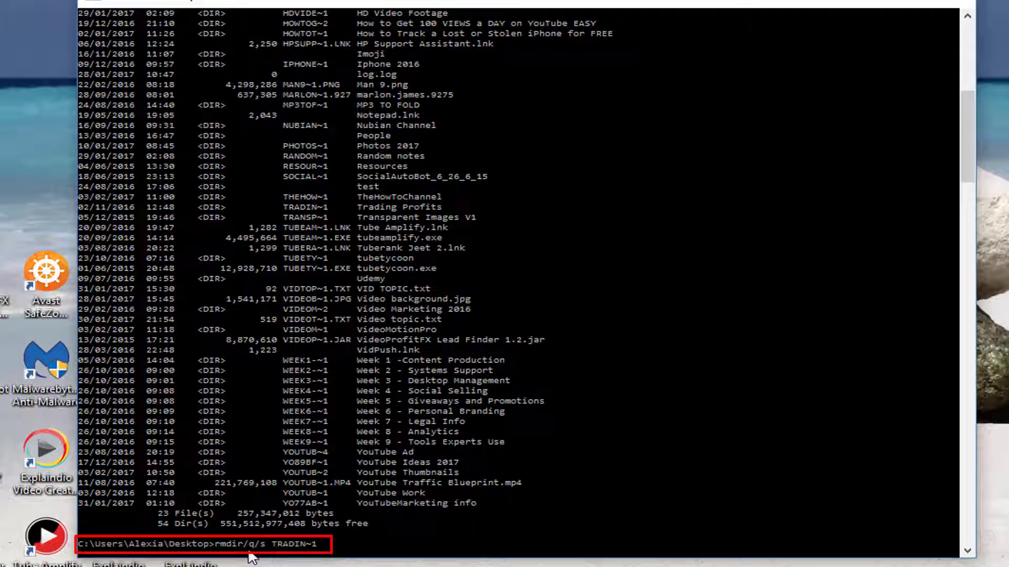
pyautogui.moveTo(358, 184)
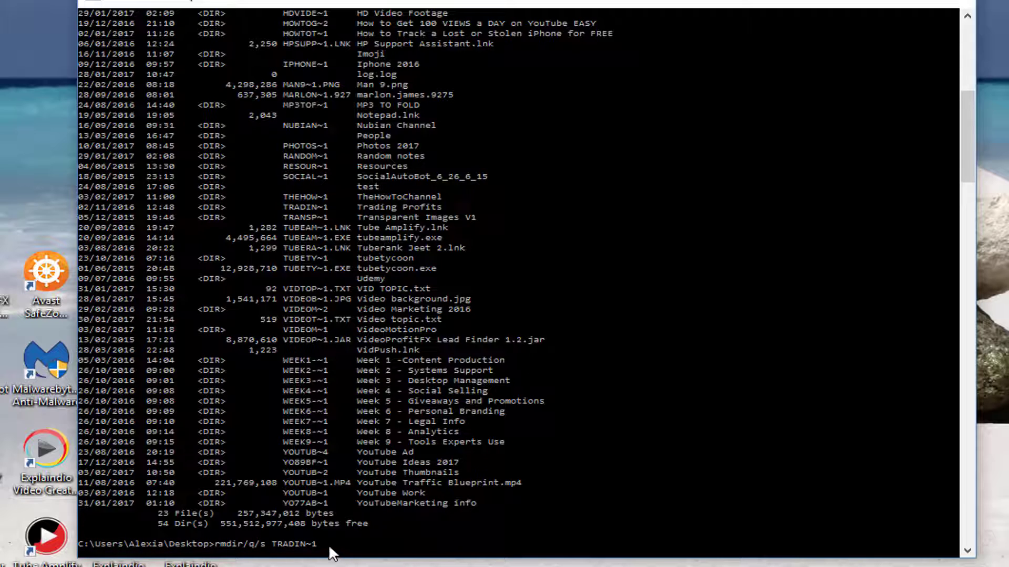
pyautogui.moveTo(355, 544)
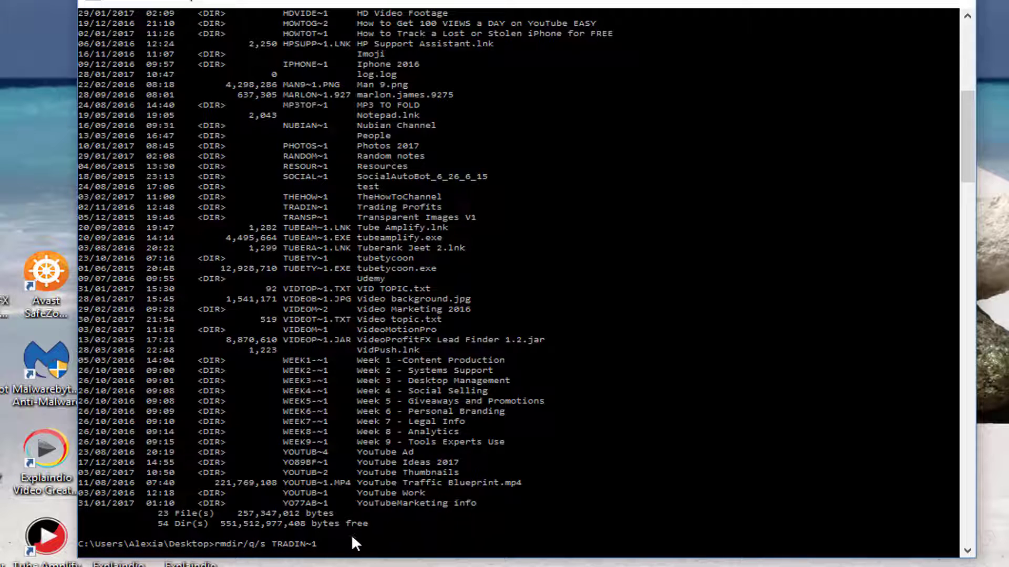
pyautogui.moveTo(640, 112)
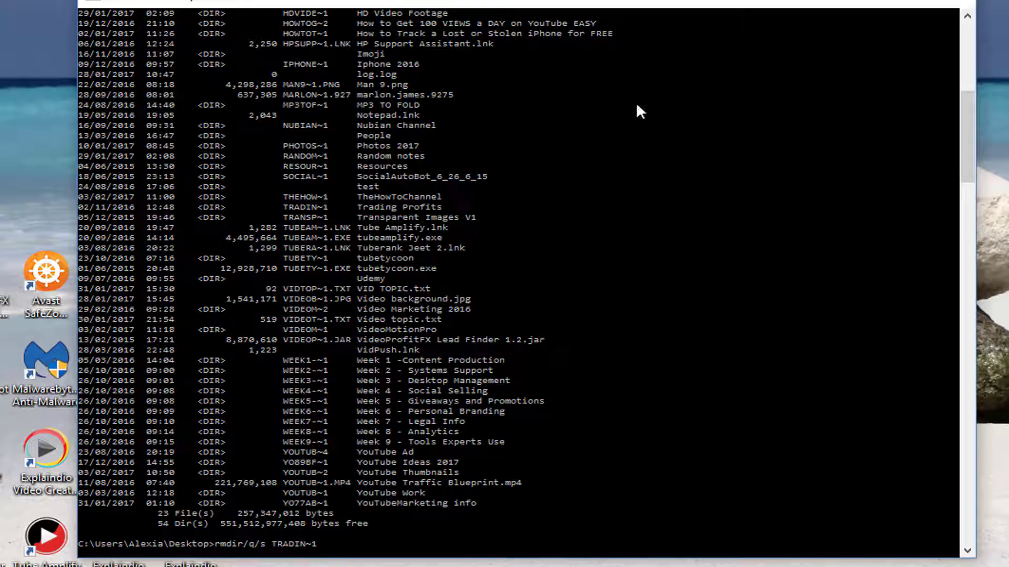